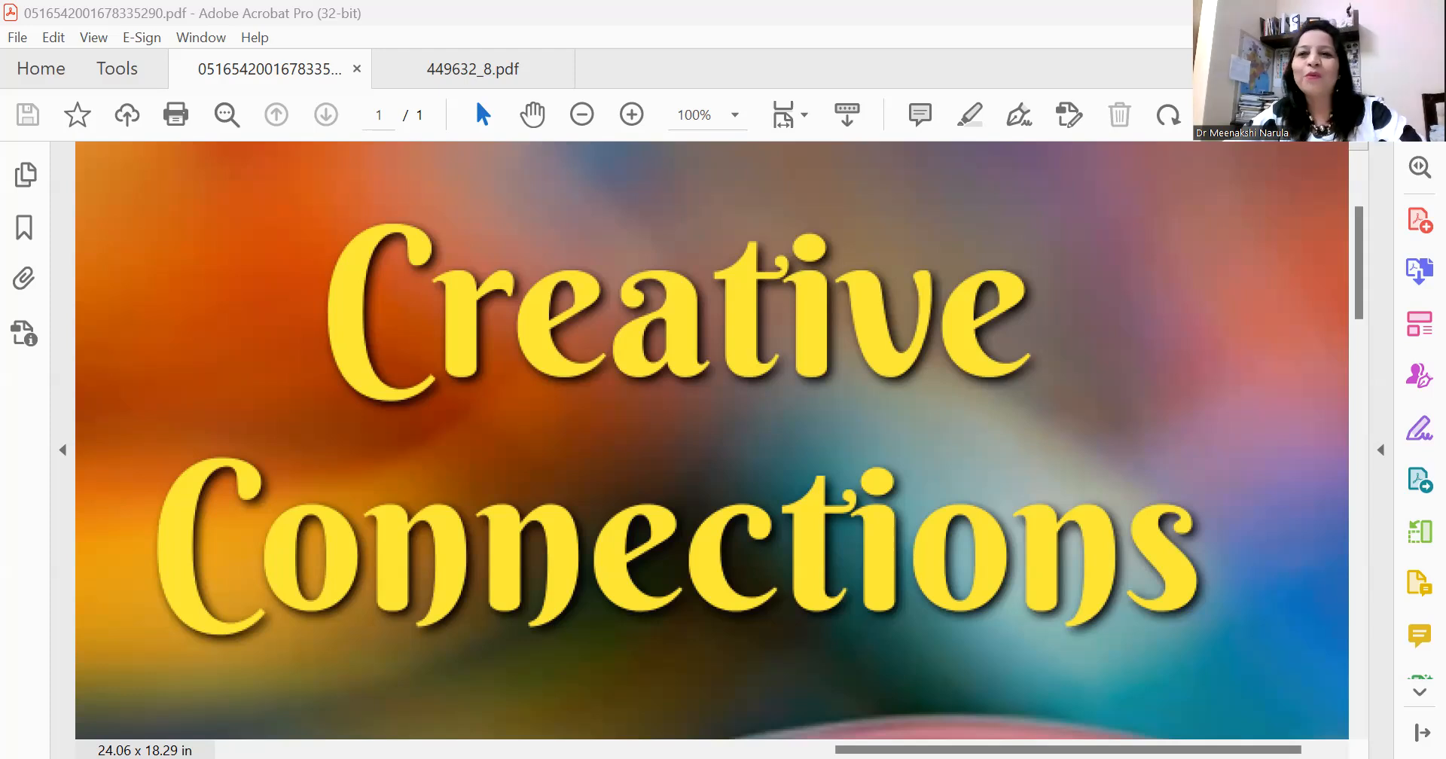
Switch to the 449632_8.pdf science book and view its Contents page.
left_click(472, 68)
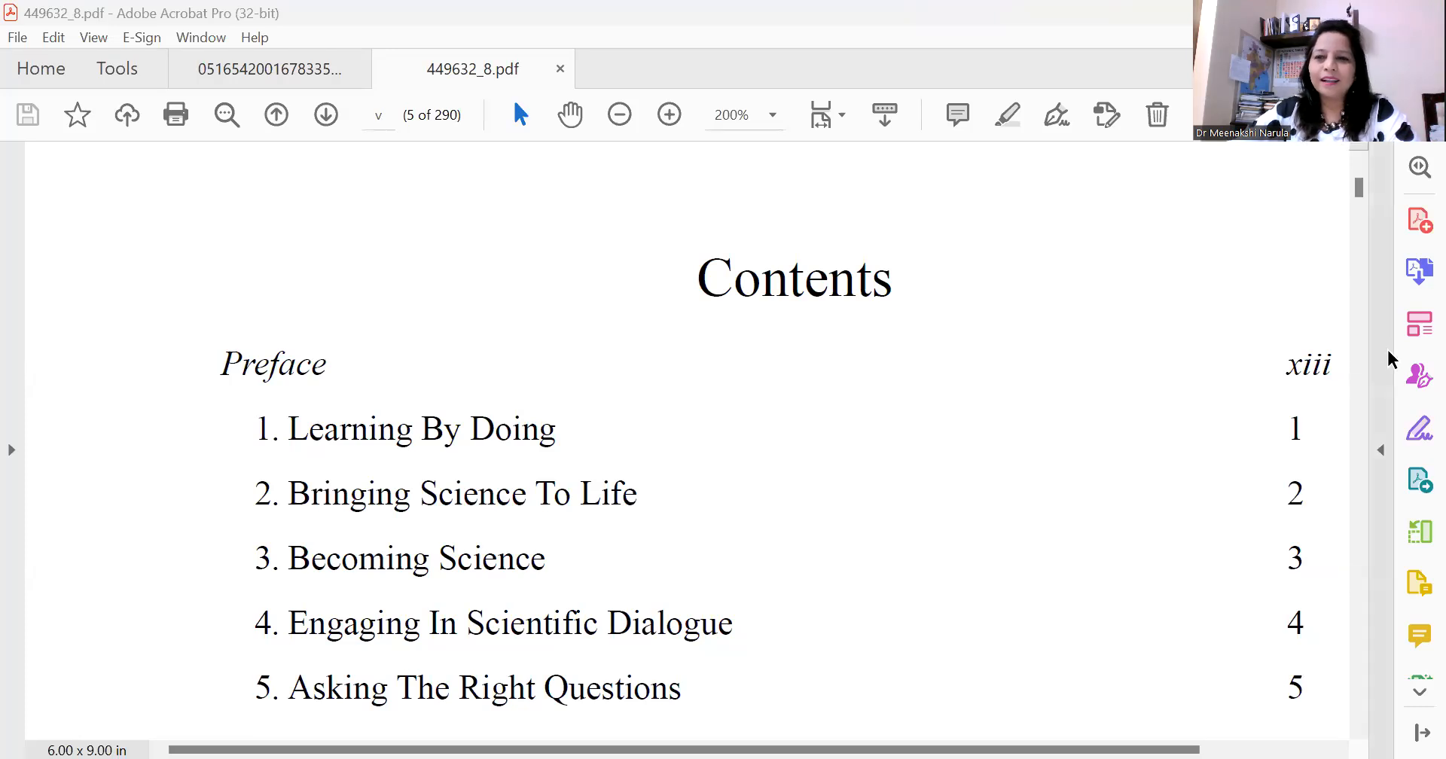
mouse_move(1382, 713)
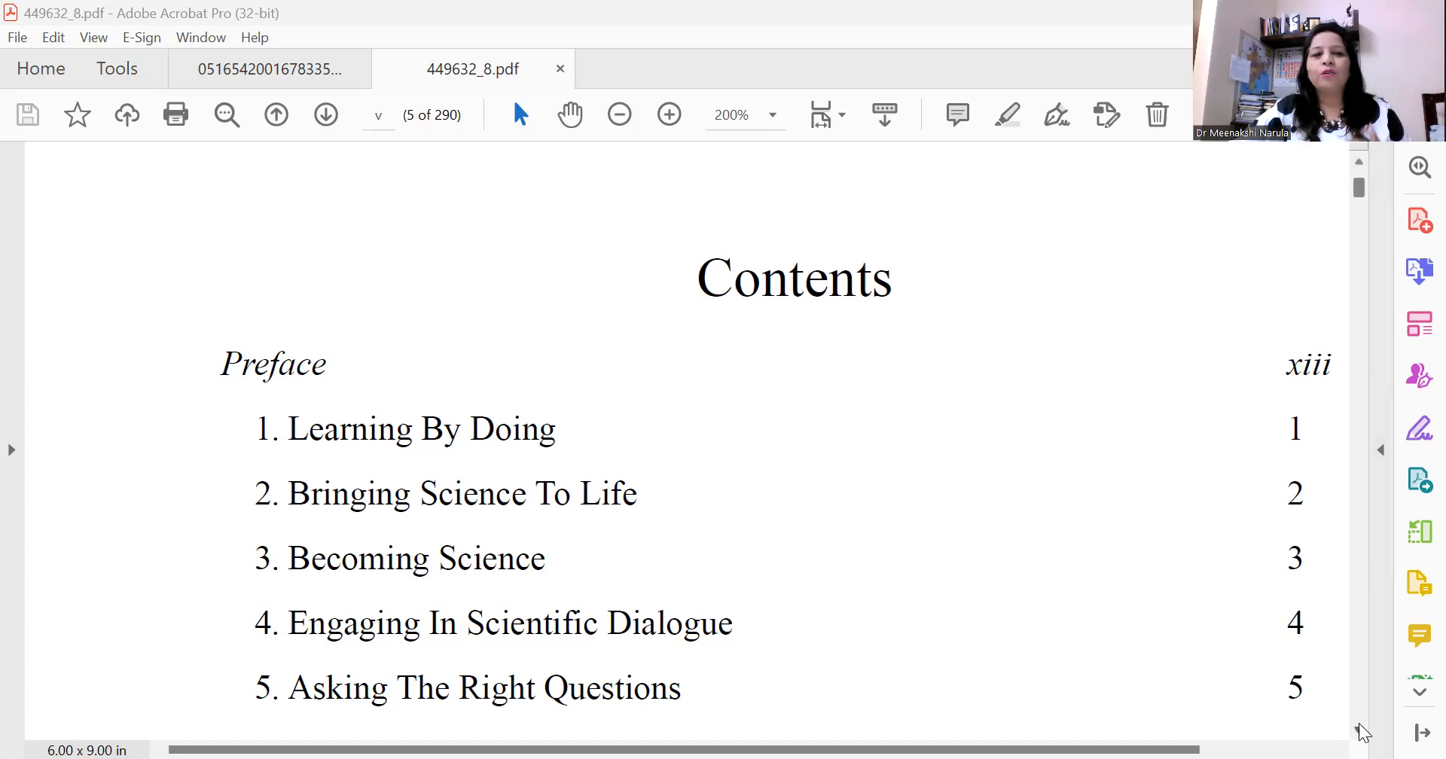
scroll("down", 3)
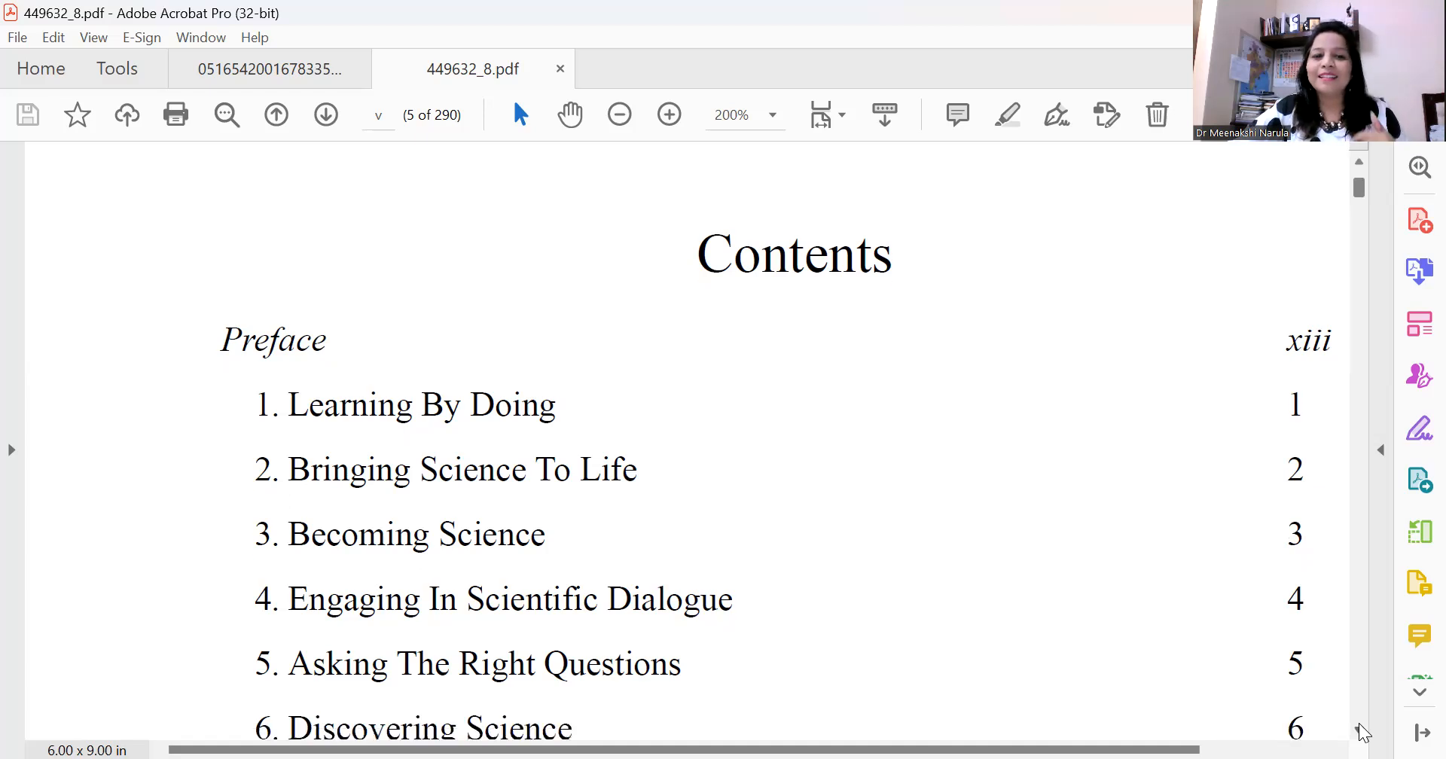
Scroll through contents pages v and vi until page vii begins with entry 56.
scroll("down", 3)
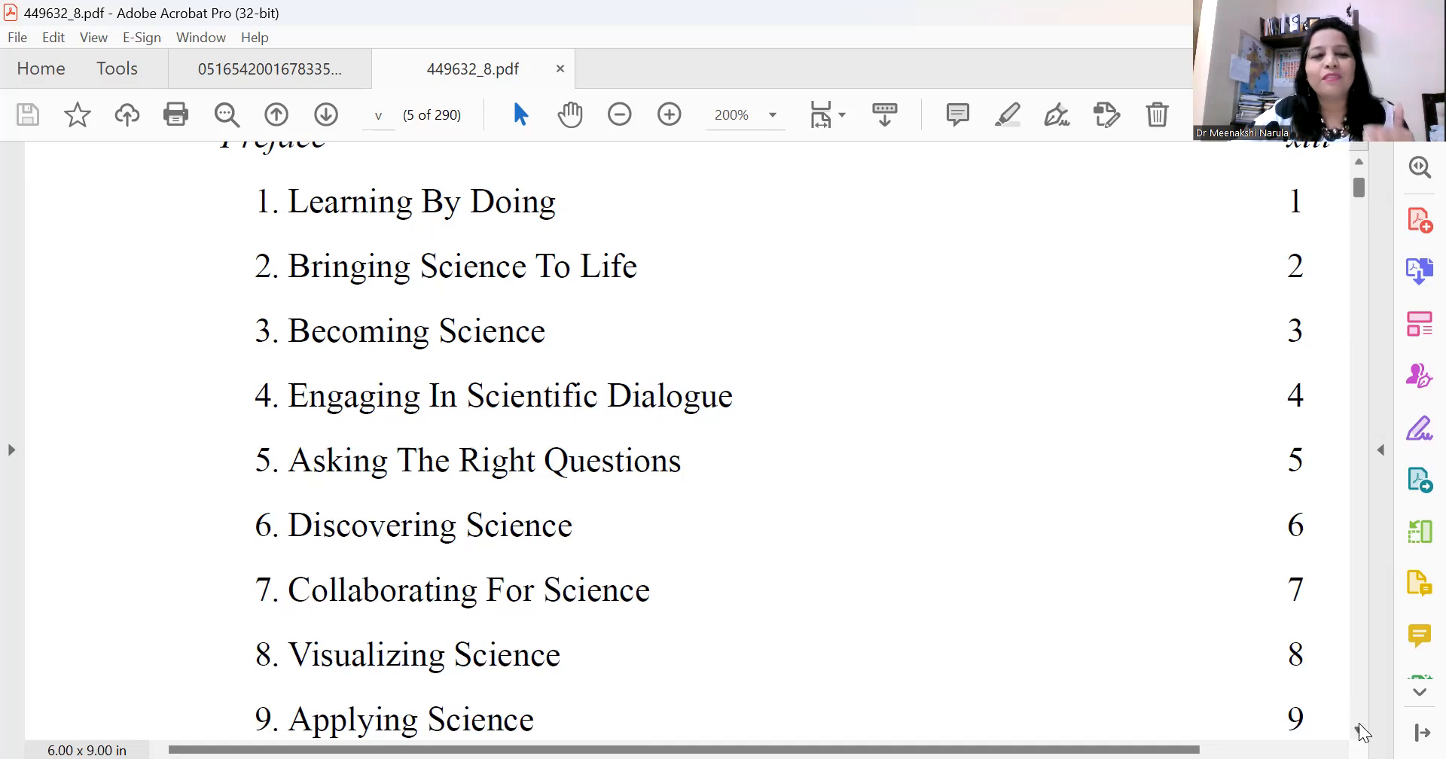
scroll("down", 3)
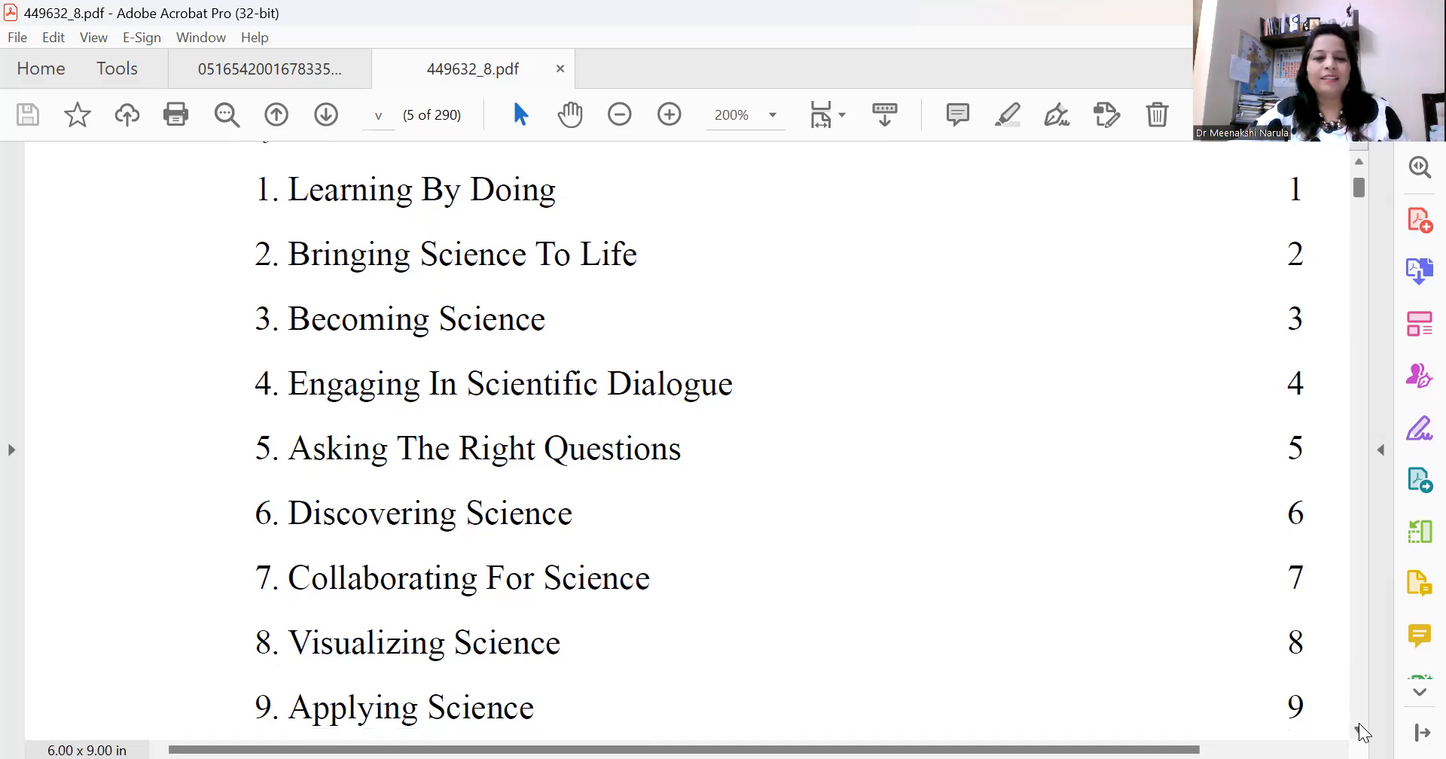
scroll("down", 3)
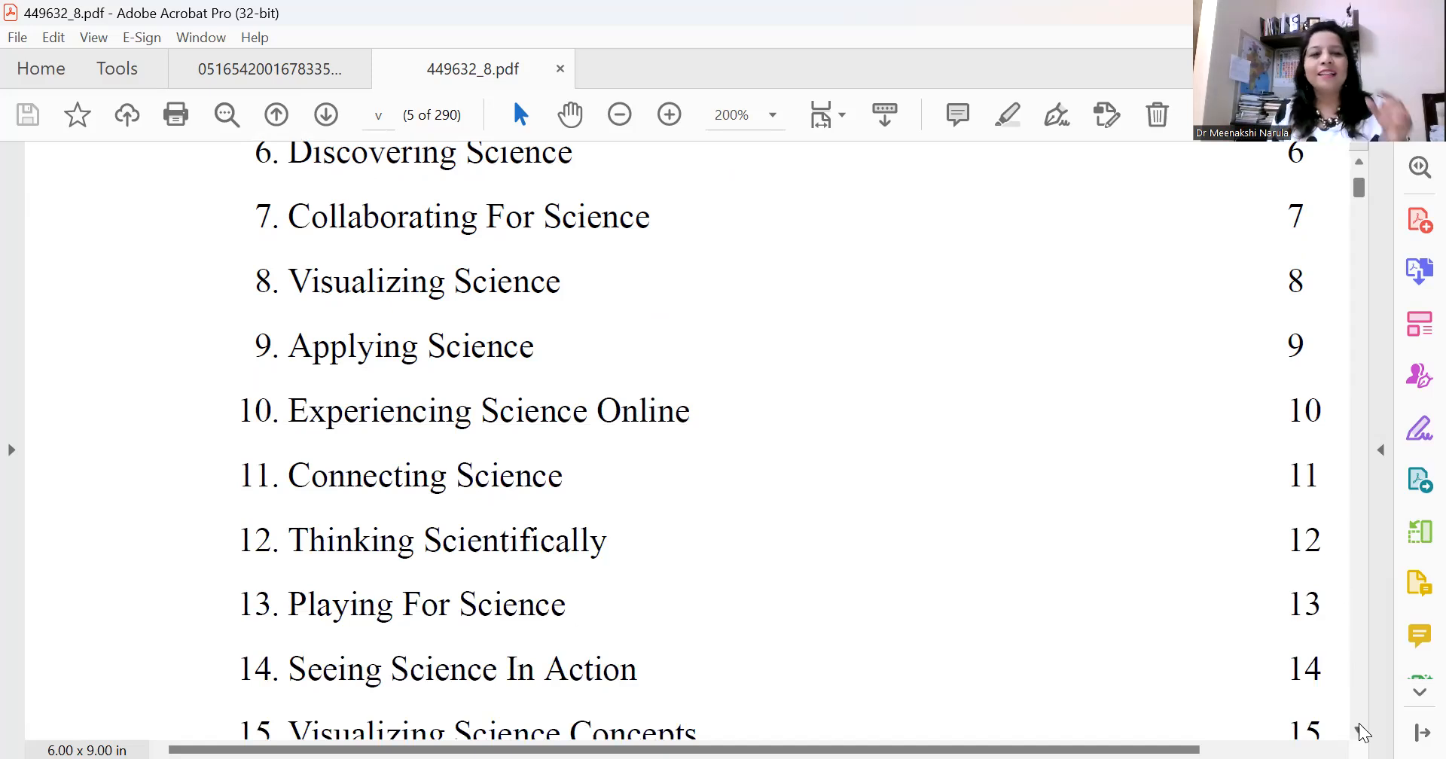
scroll("down", 3)
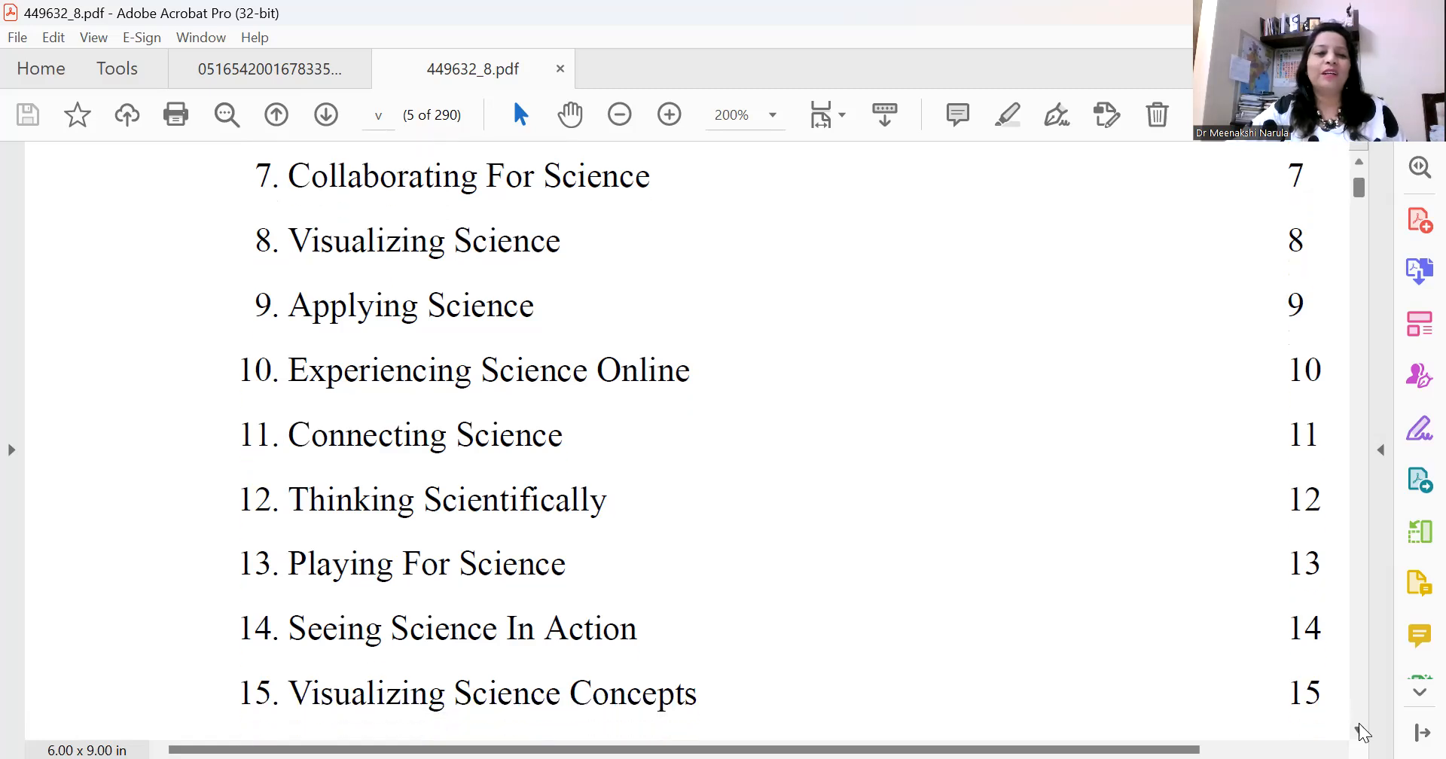
scroll("down", 3)
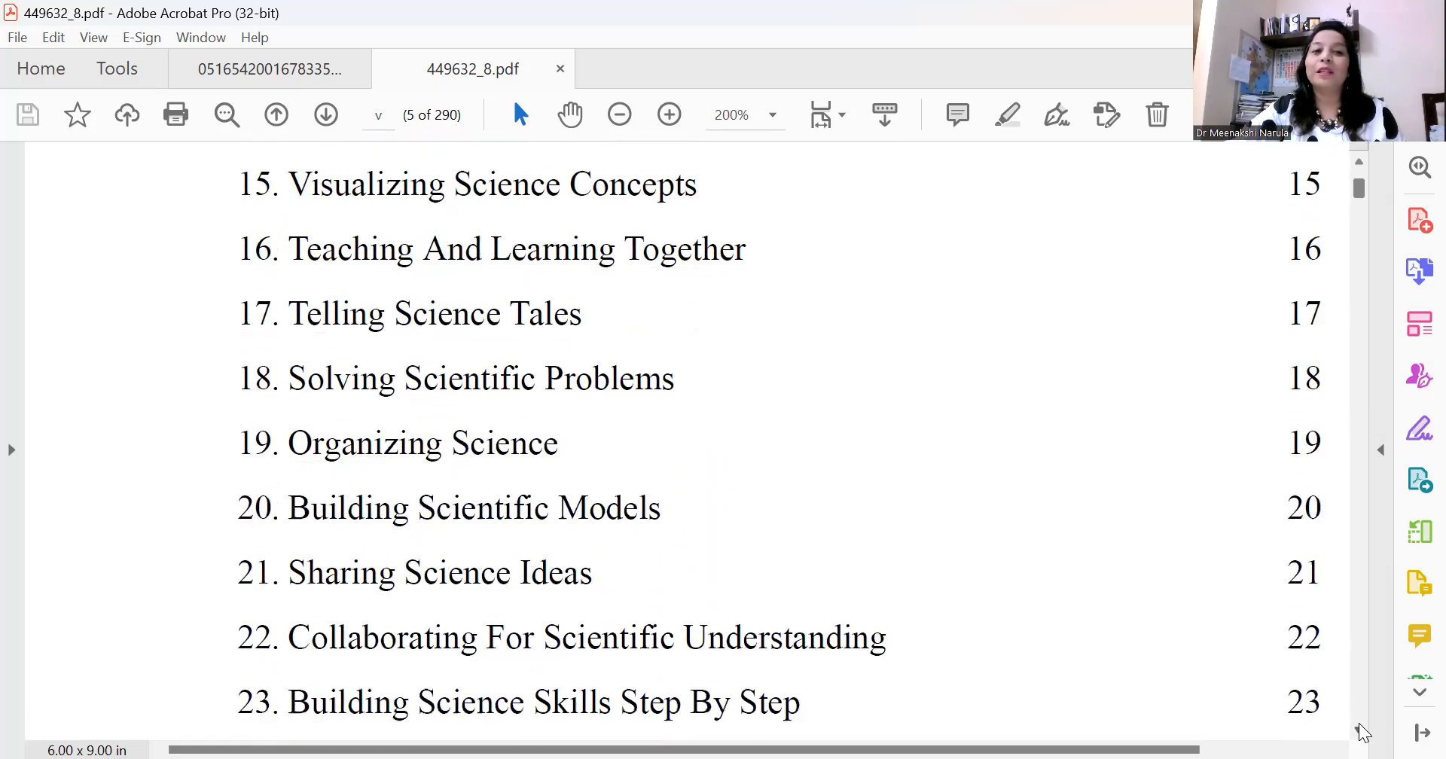
scroll("down", 3)
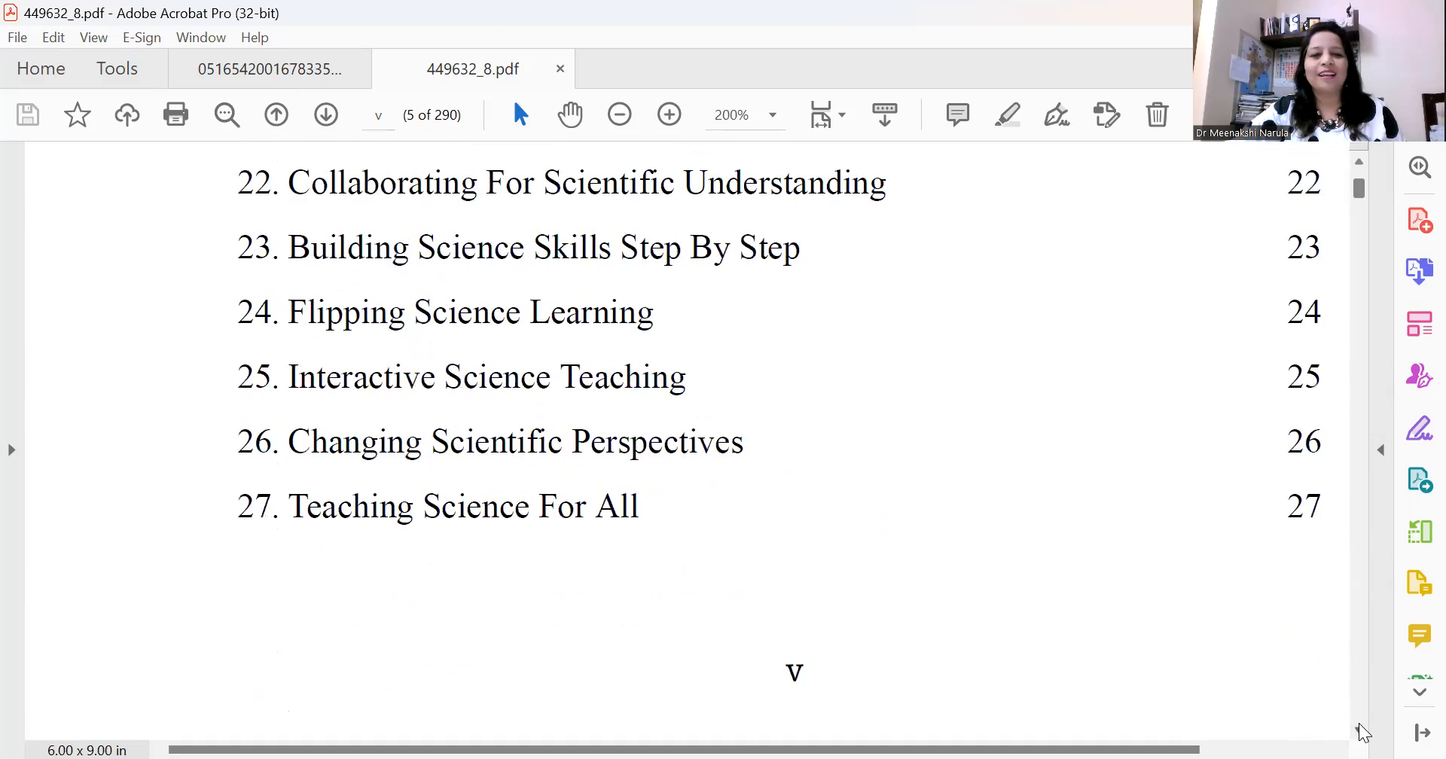
scroll("down", 3)
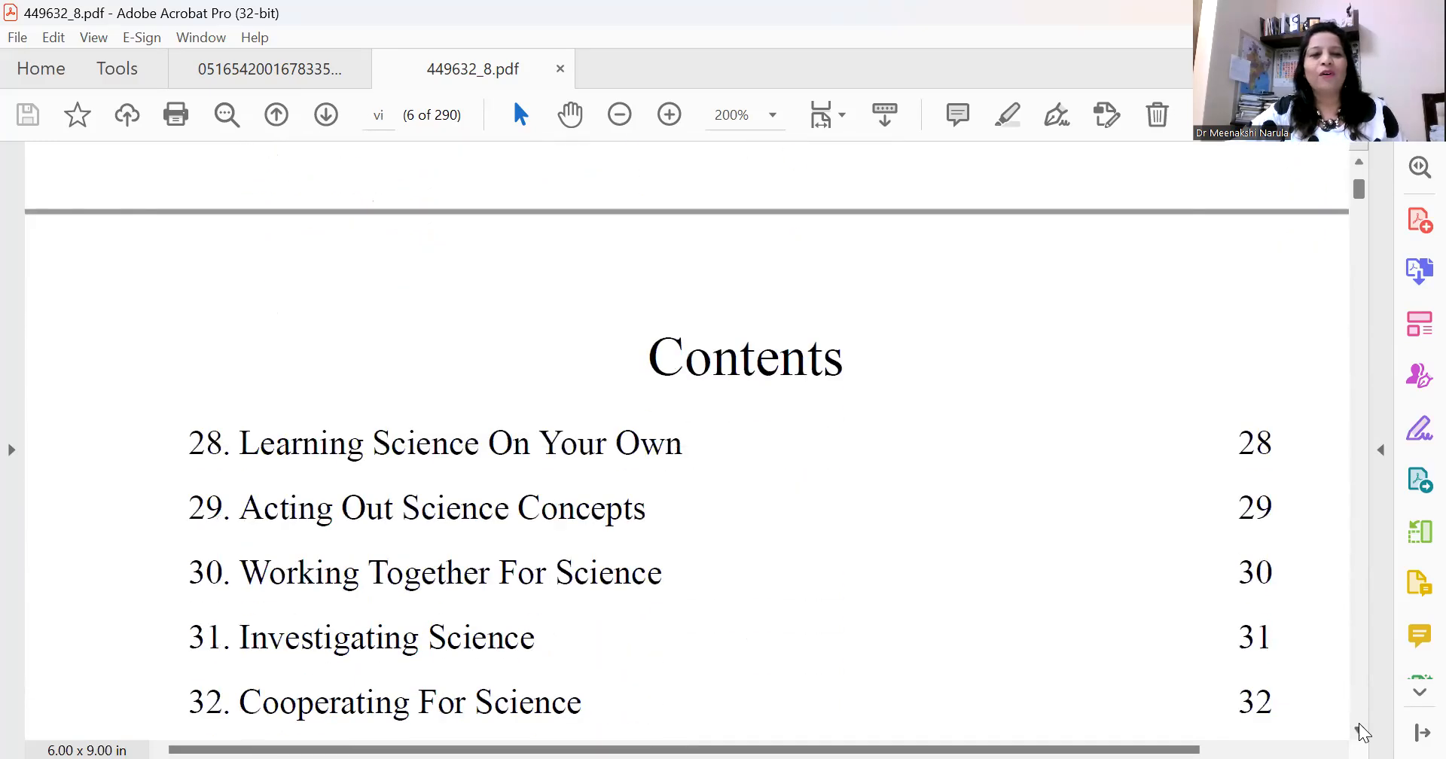
scroll("down", 3)
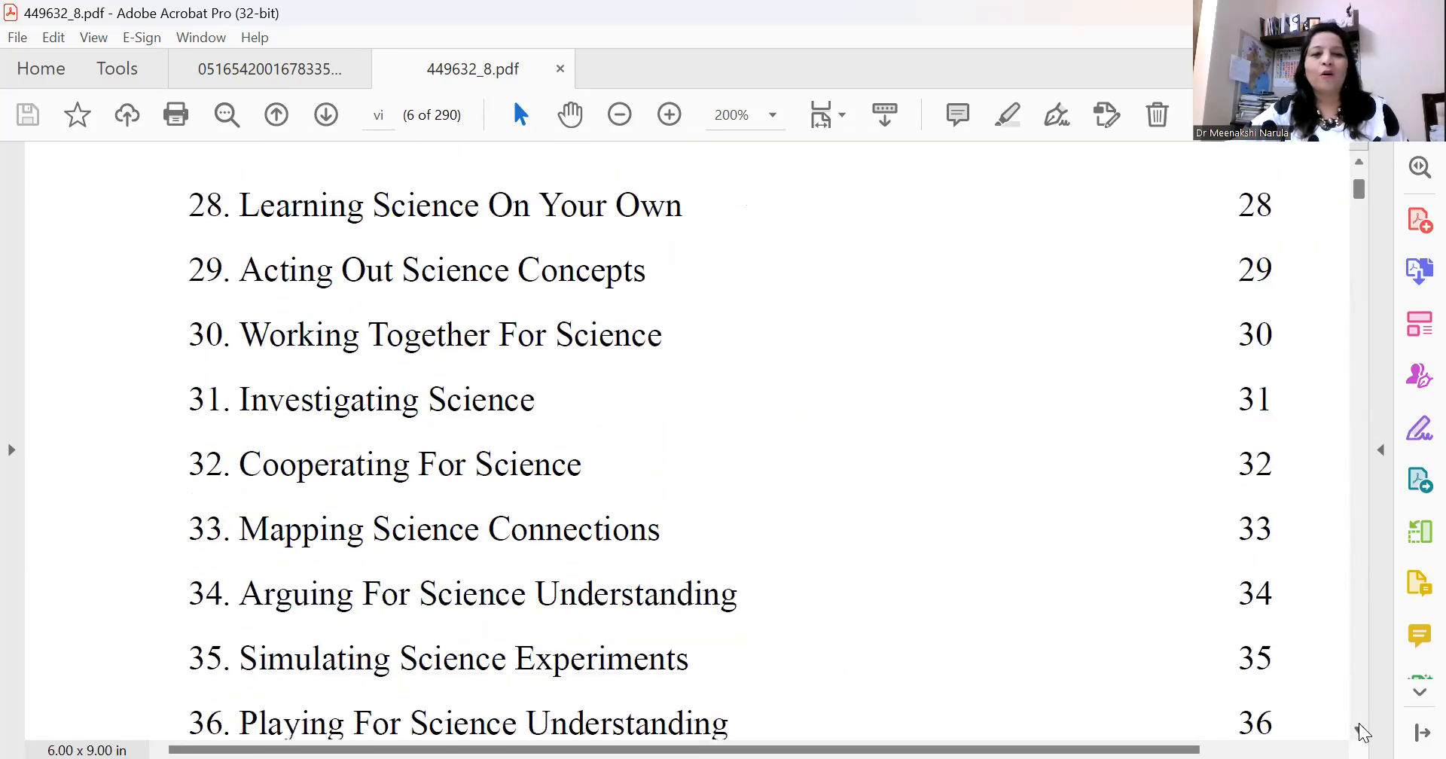
scroll("down", 3)
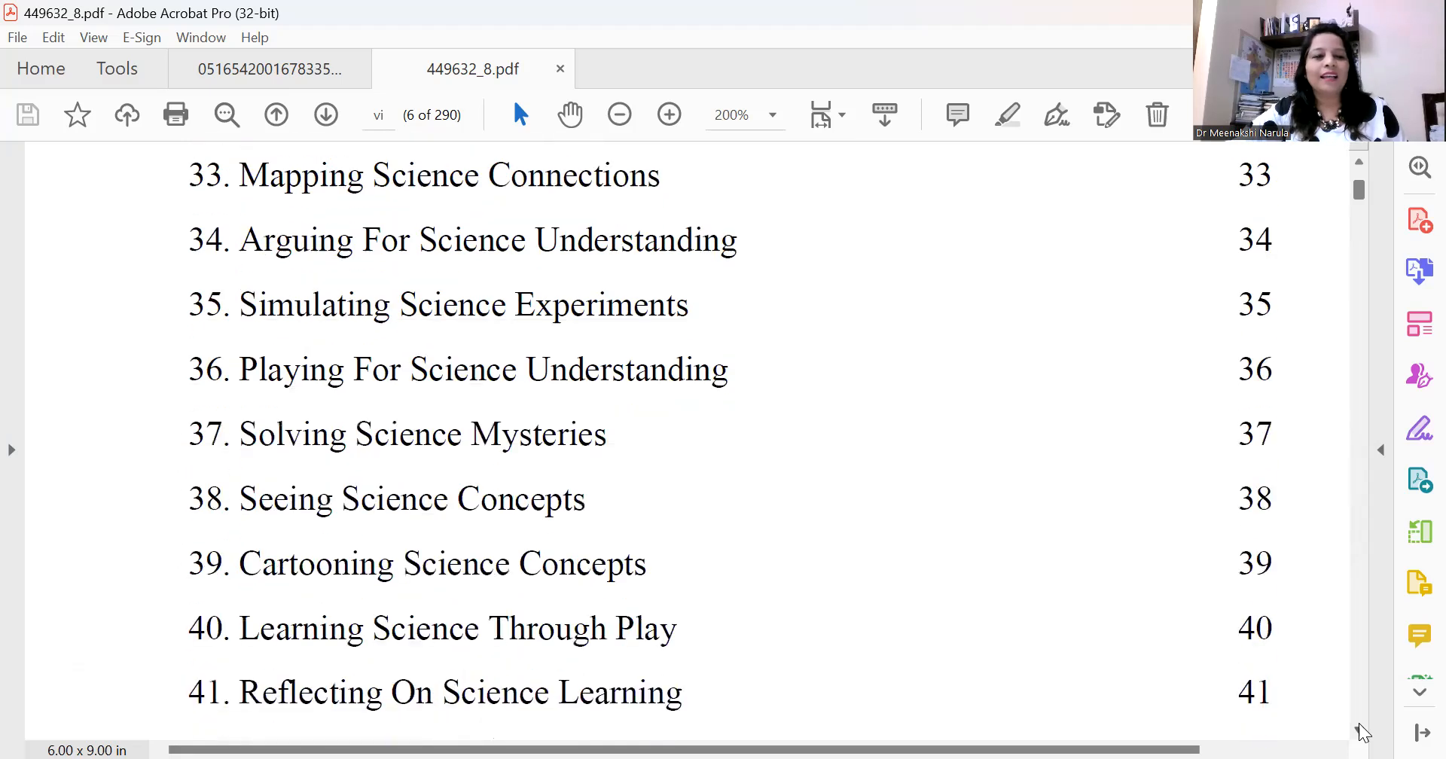
scroll("down", 3)
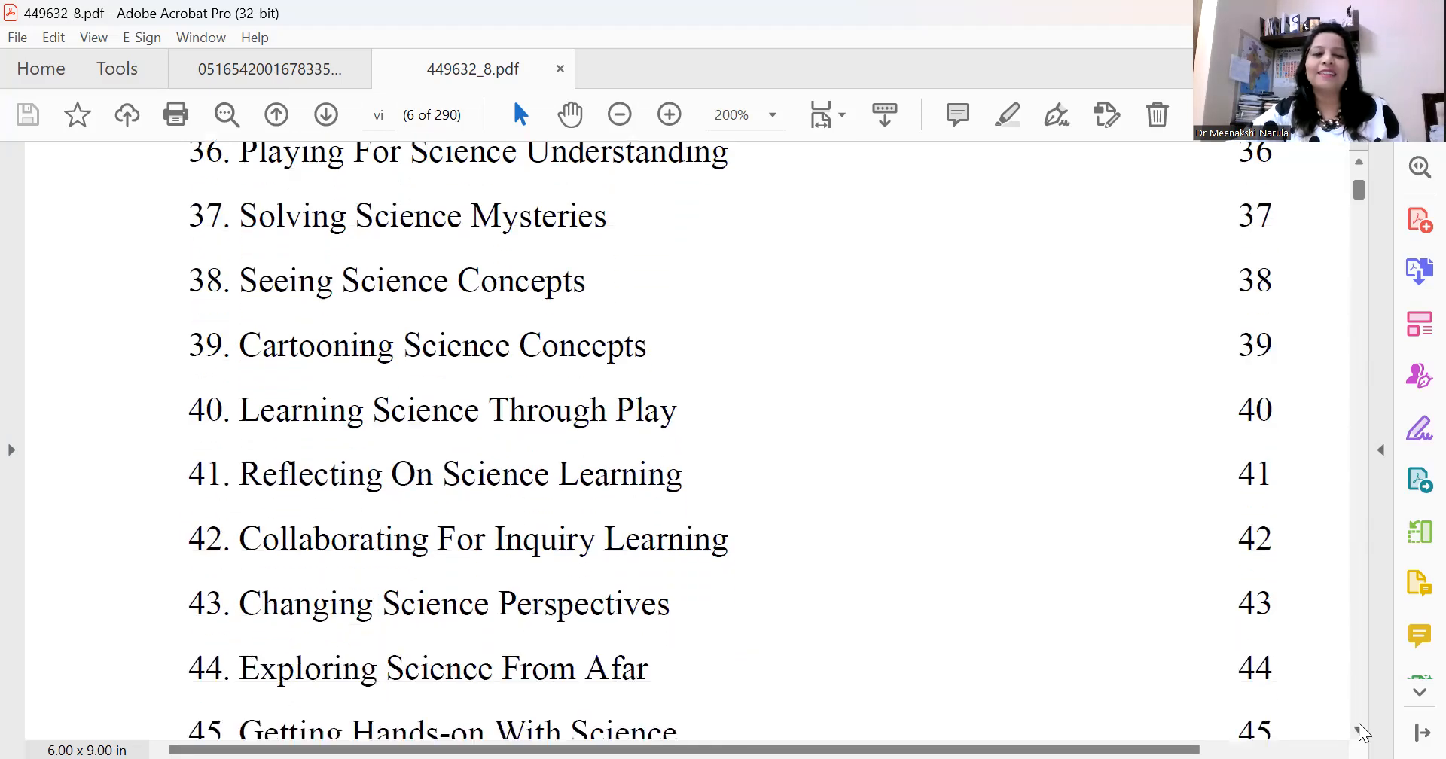
scroll("down", 3)
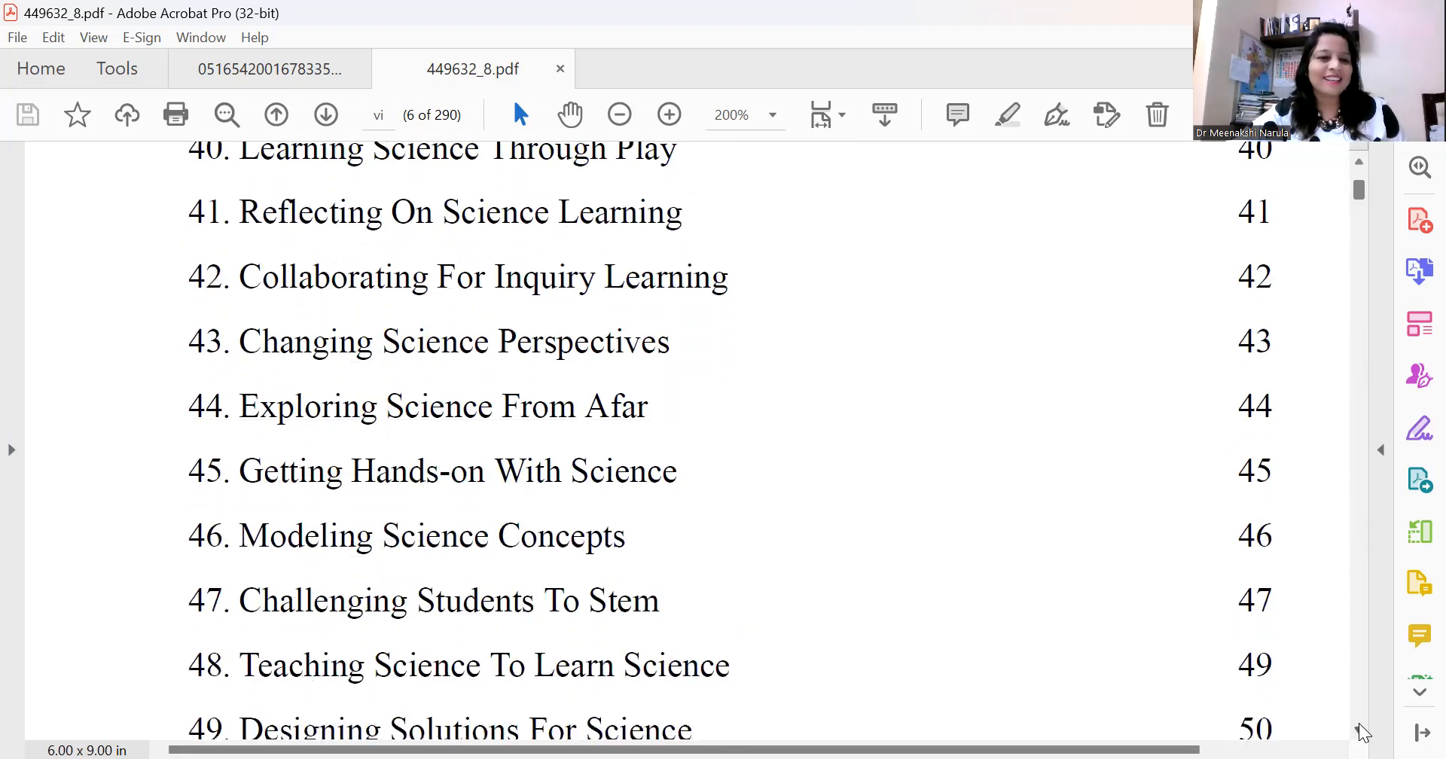
scroll("down", 3)
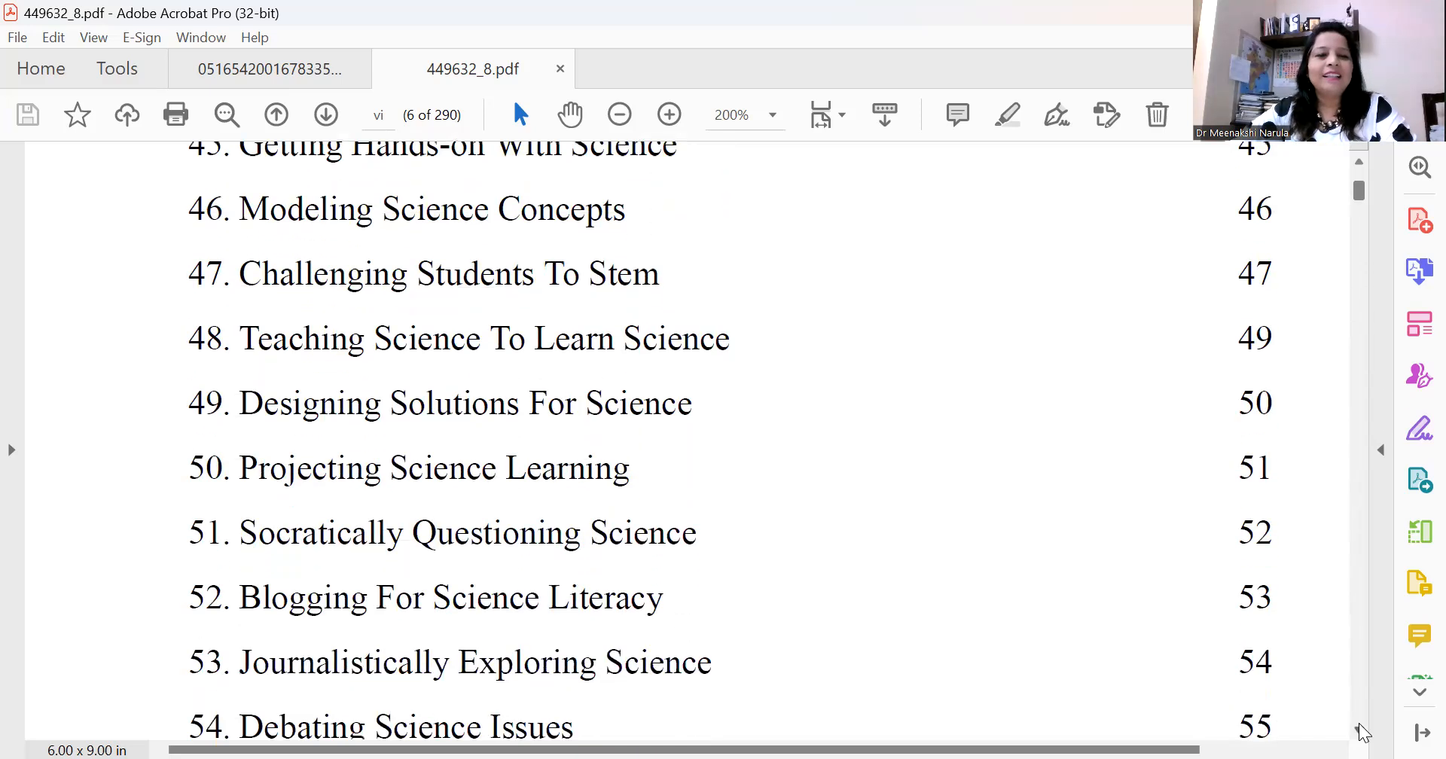
scroll("down", 3)
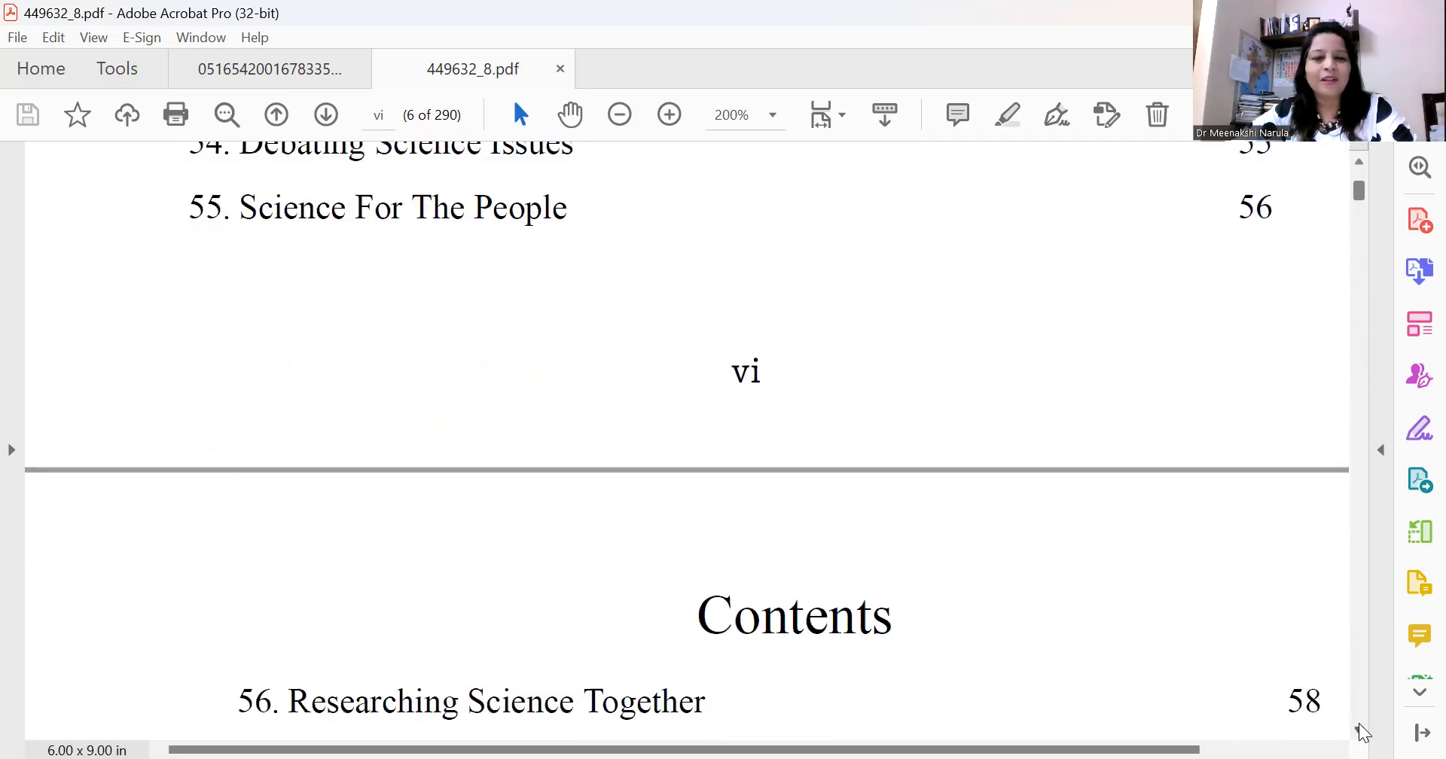
scroll("down", 3)
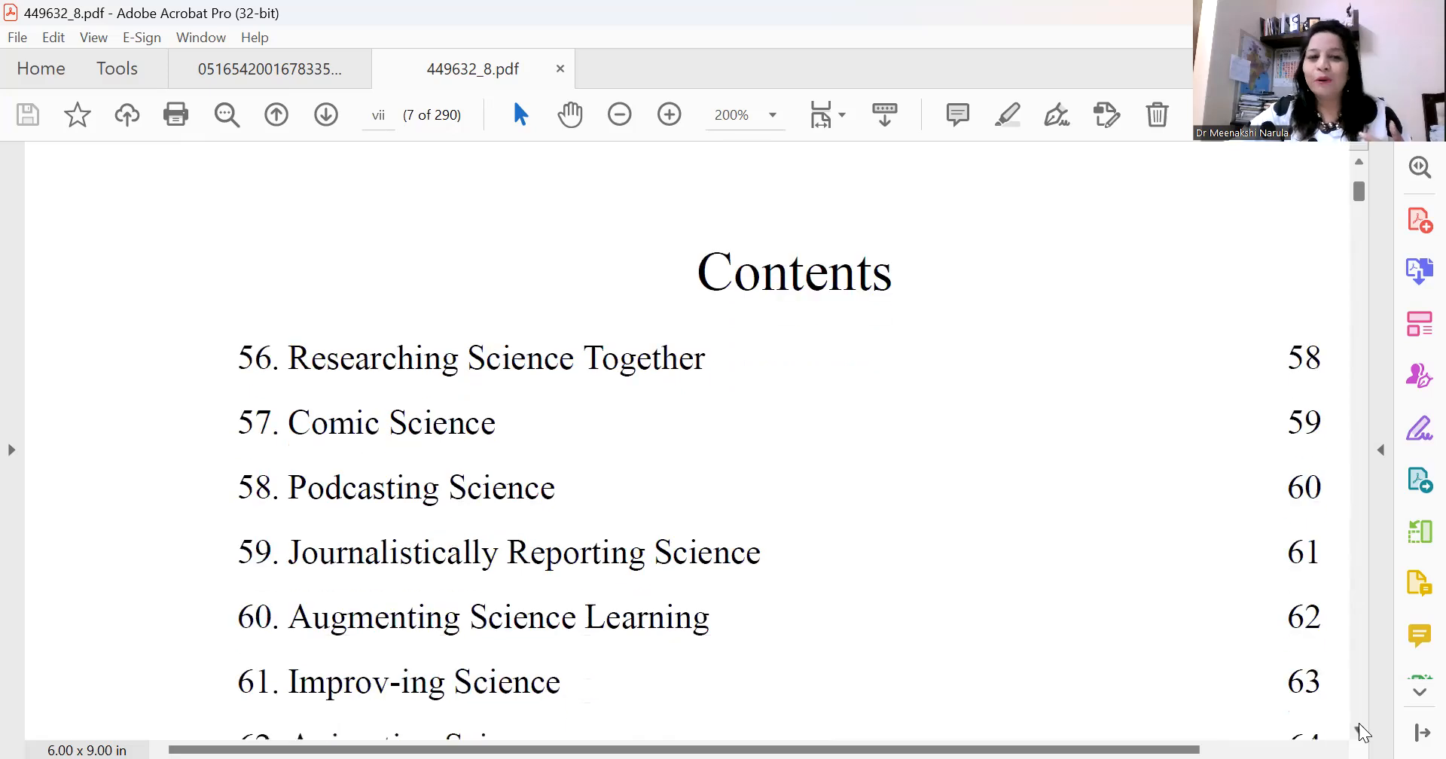
Scroll the contents from page viii to page ix, reaching entries 124–130.
scroll("down", 3)
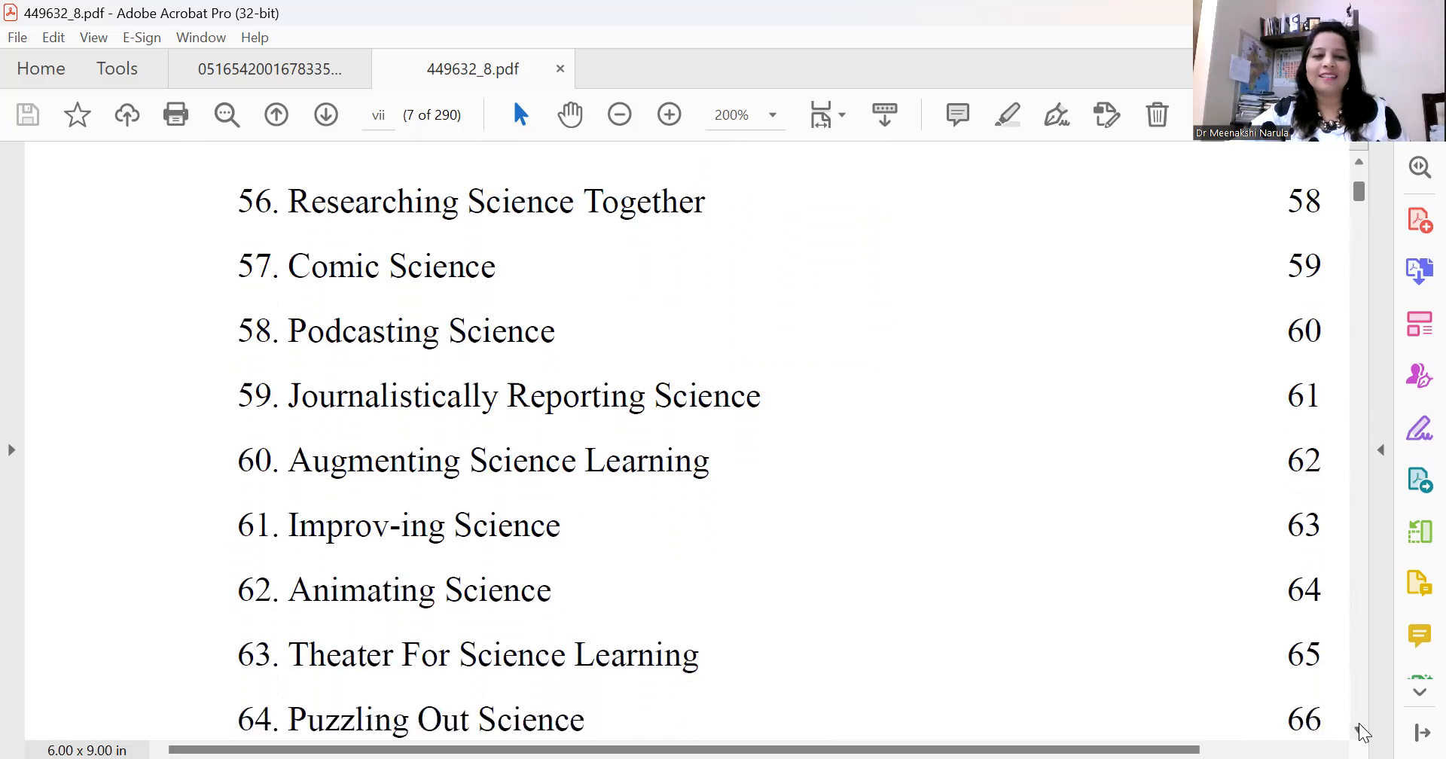
scroll("down", 3)
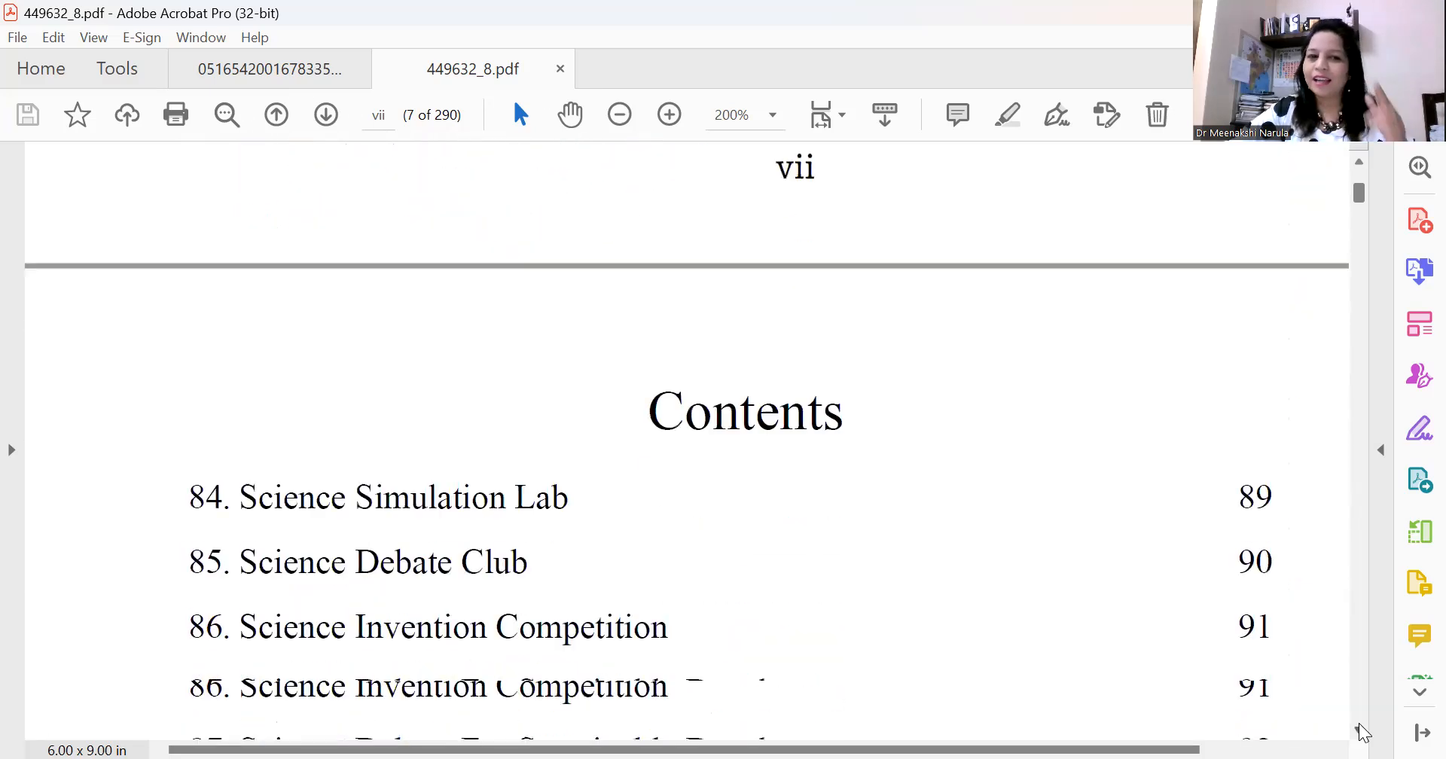
scroll("down", 3)
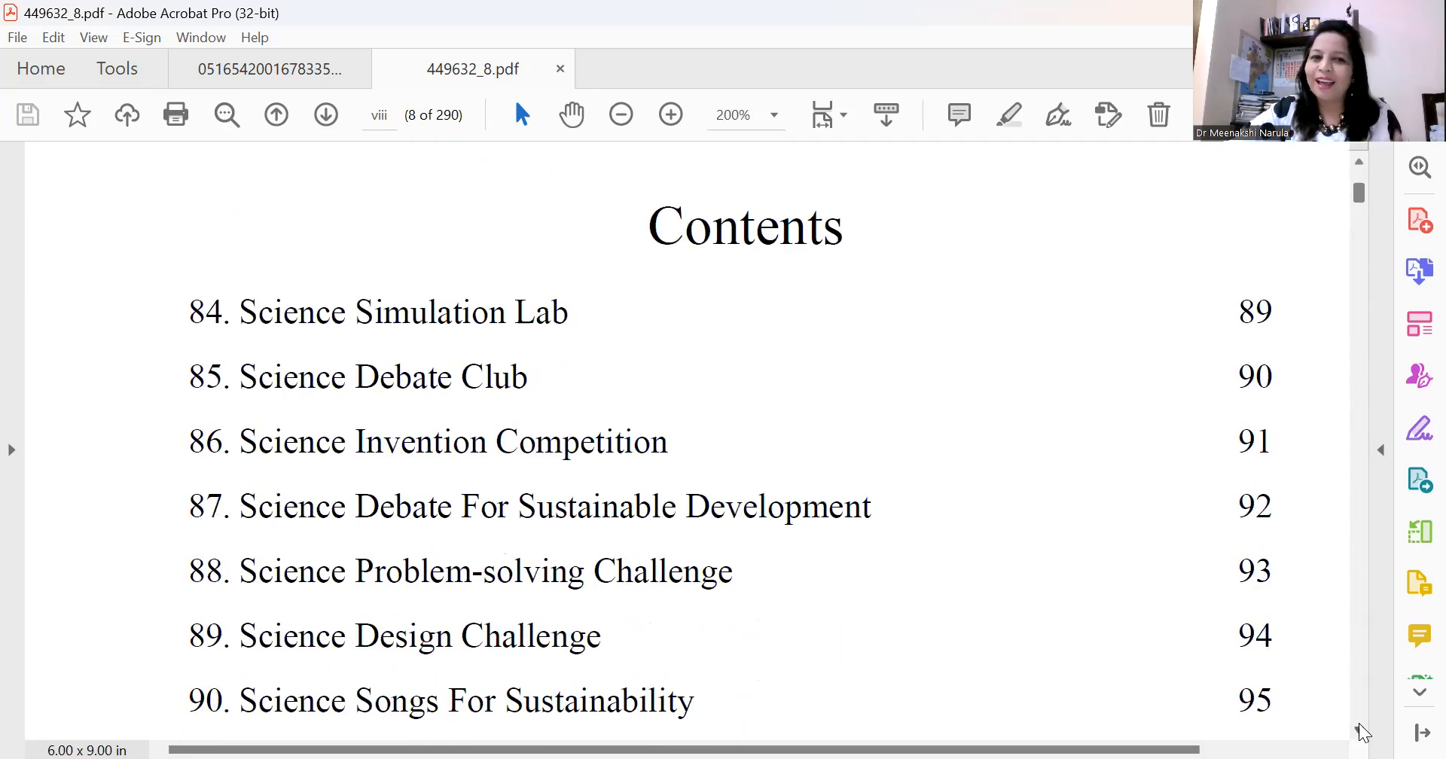
scroll("down", 3)
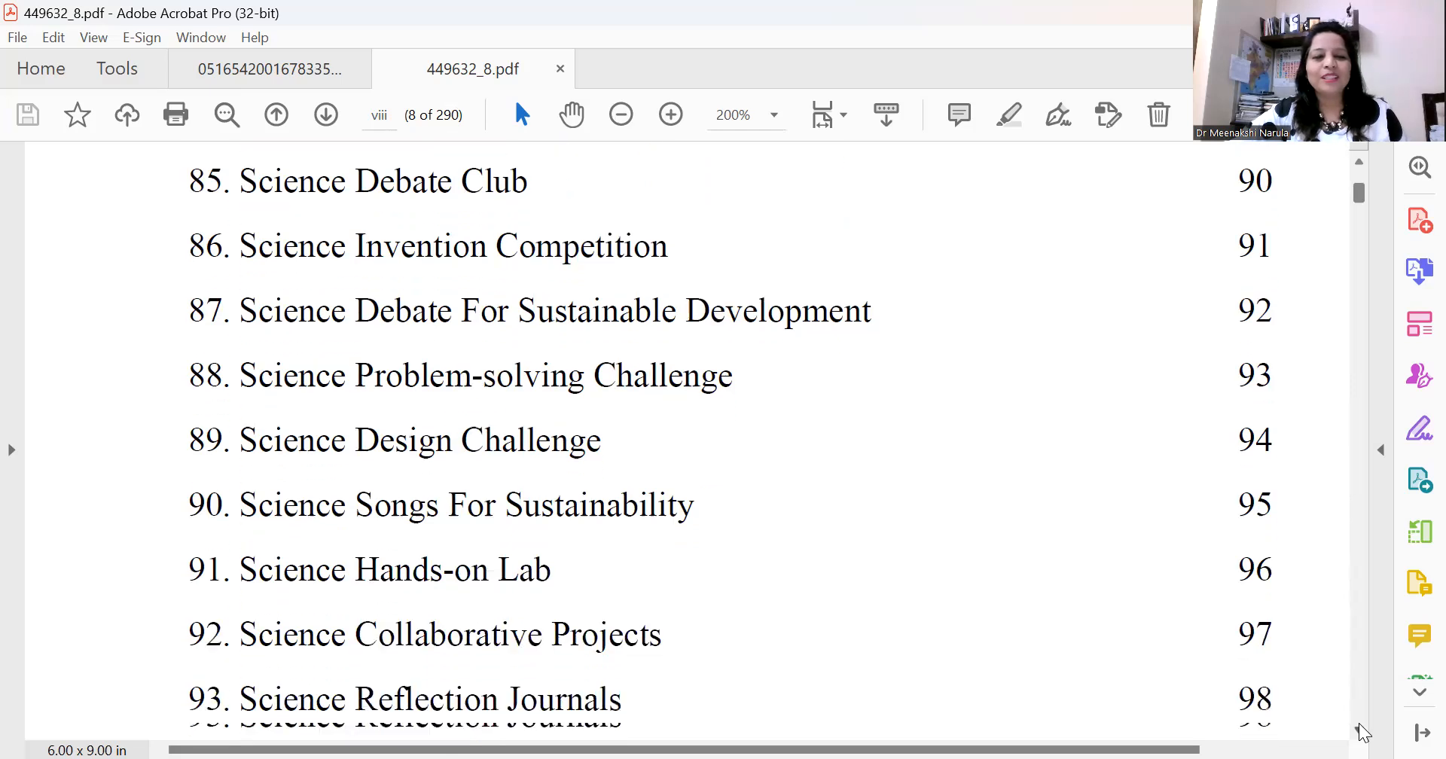
scroll("down", 3)
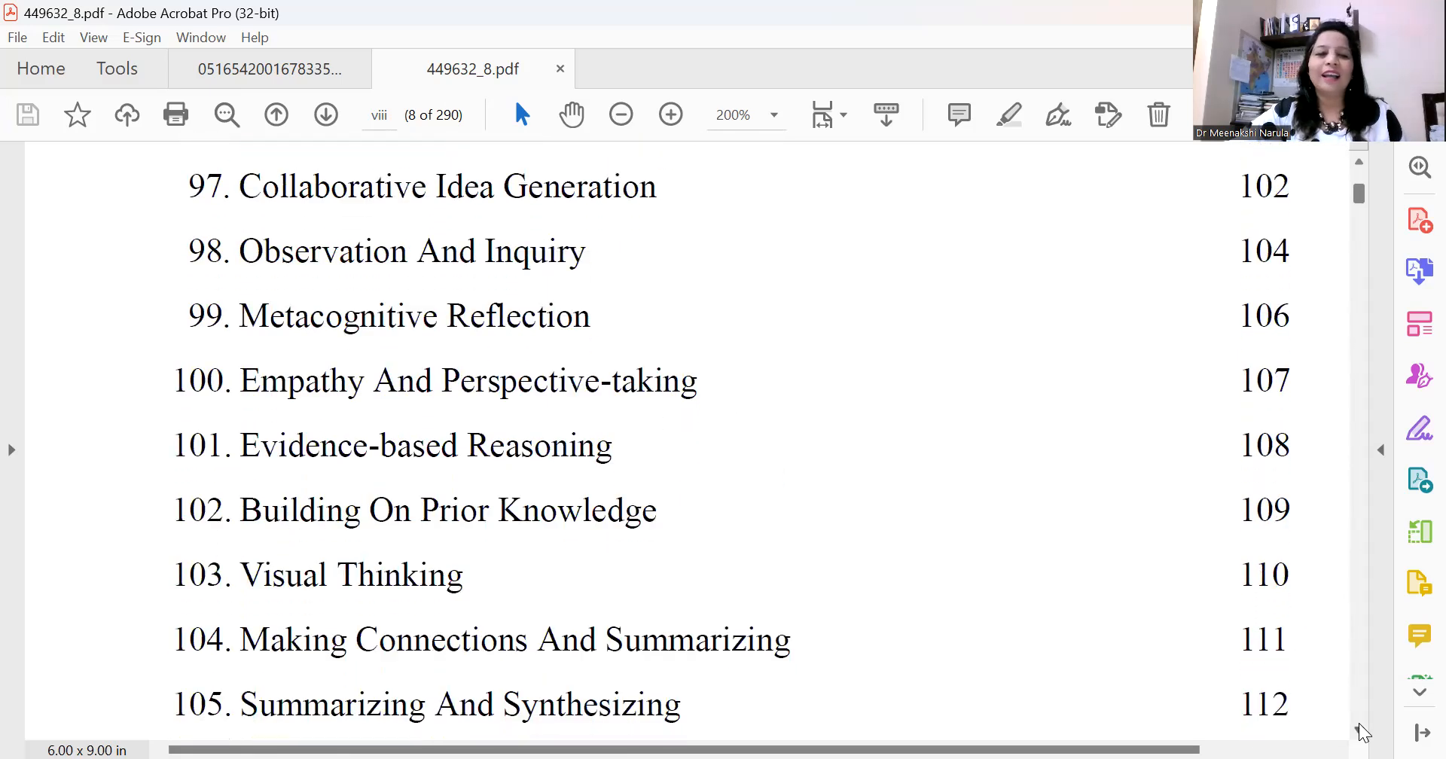
scroll("down", 3)
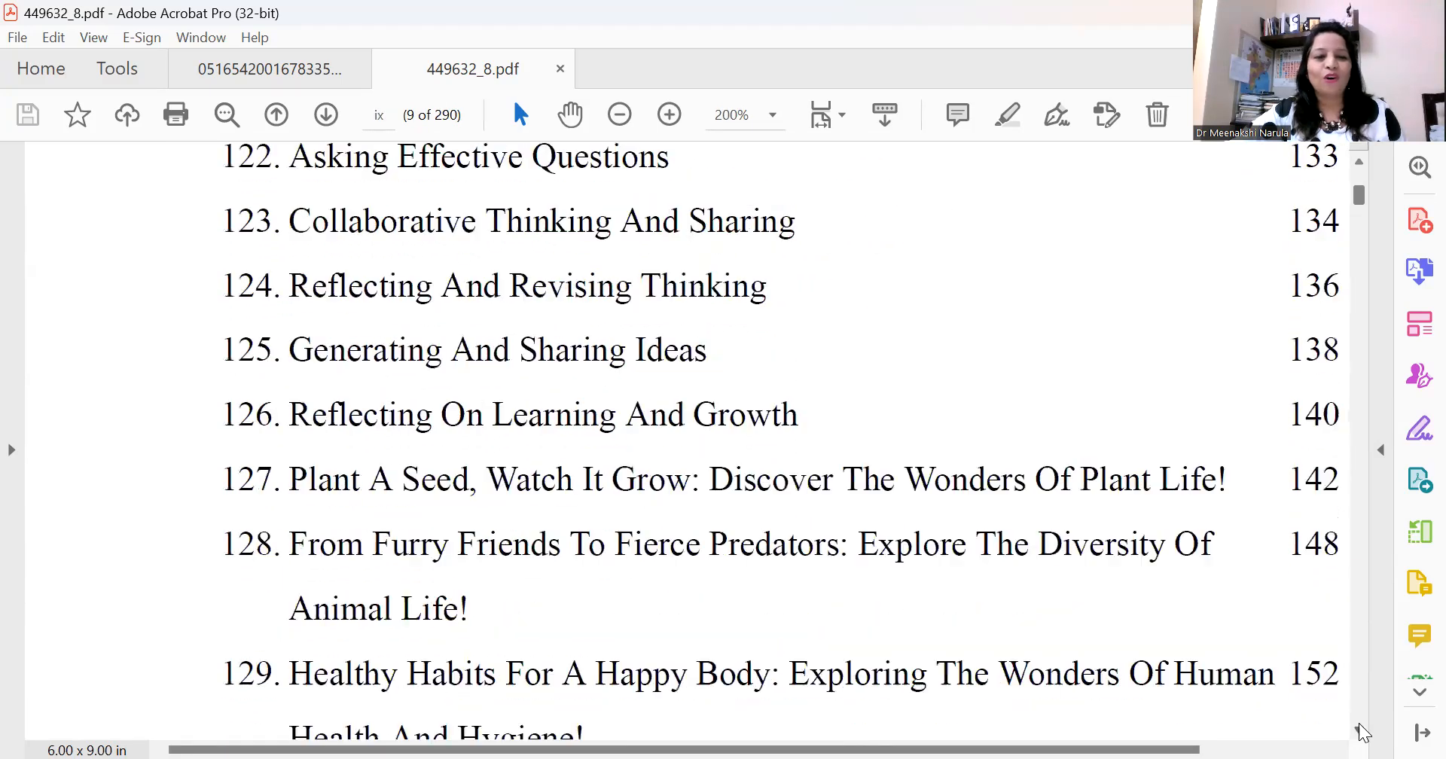
scroll("down", 3)
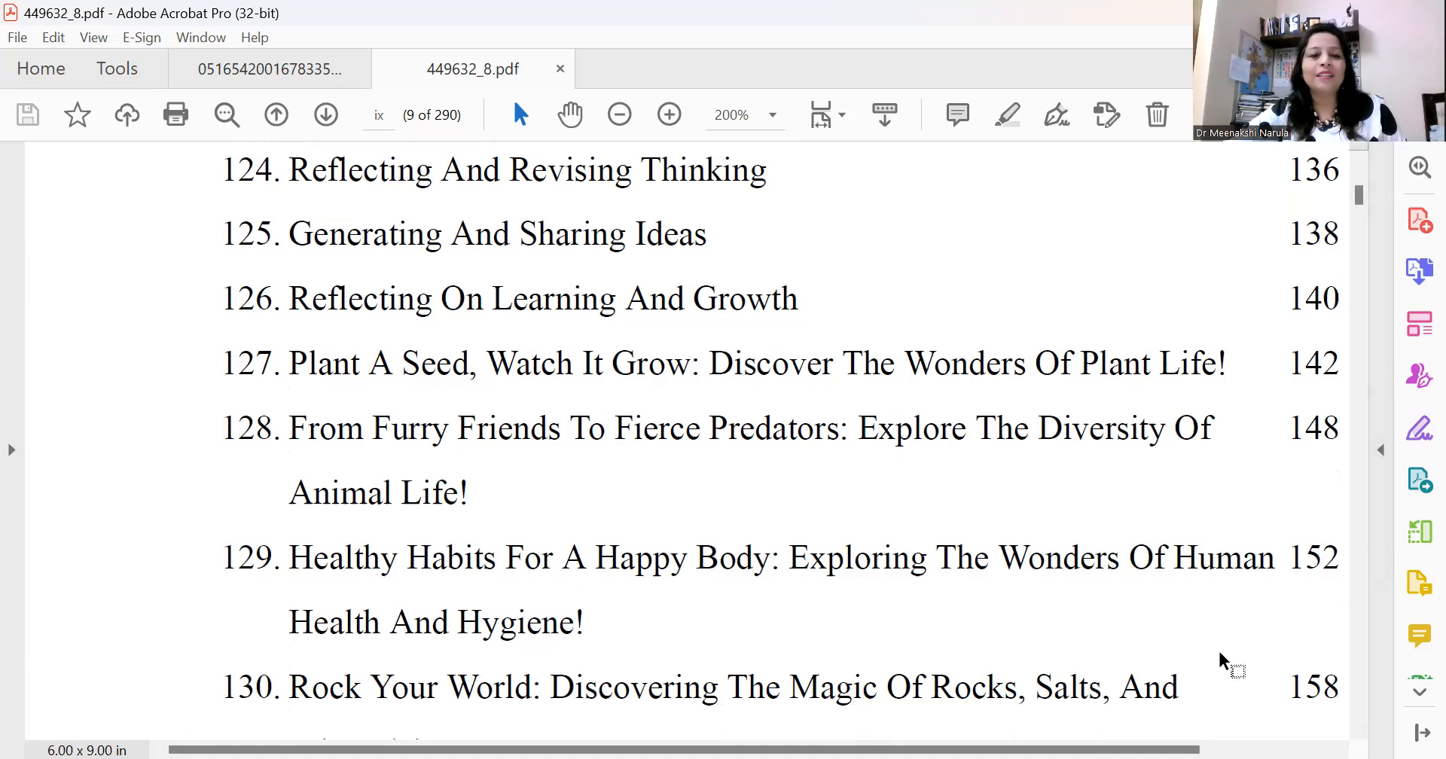
Scroll into contents page x, showing the activities list and Projects 144 and 145.
scroll("down", 3)
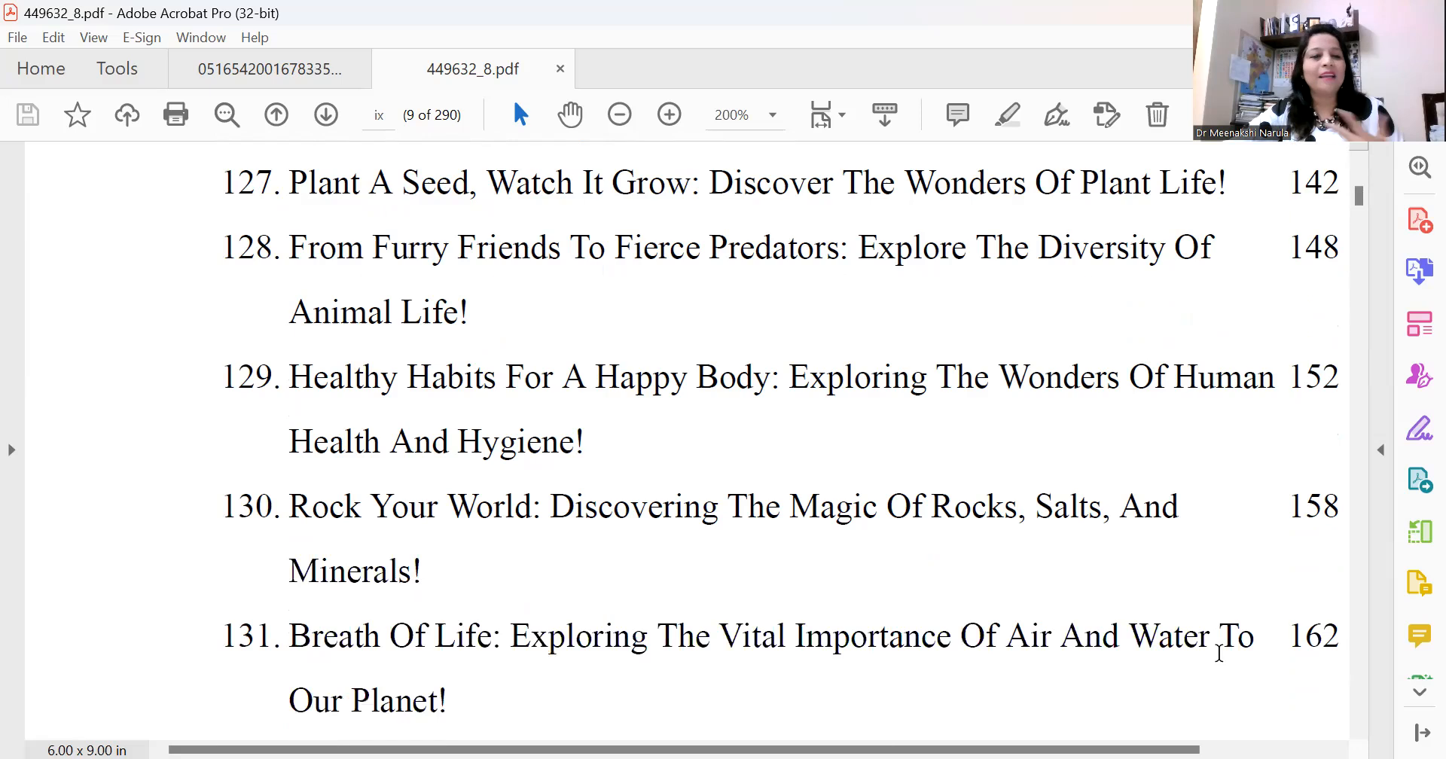
scroll("down", 3)
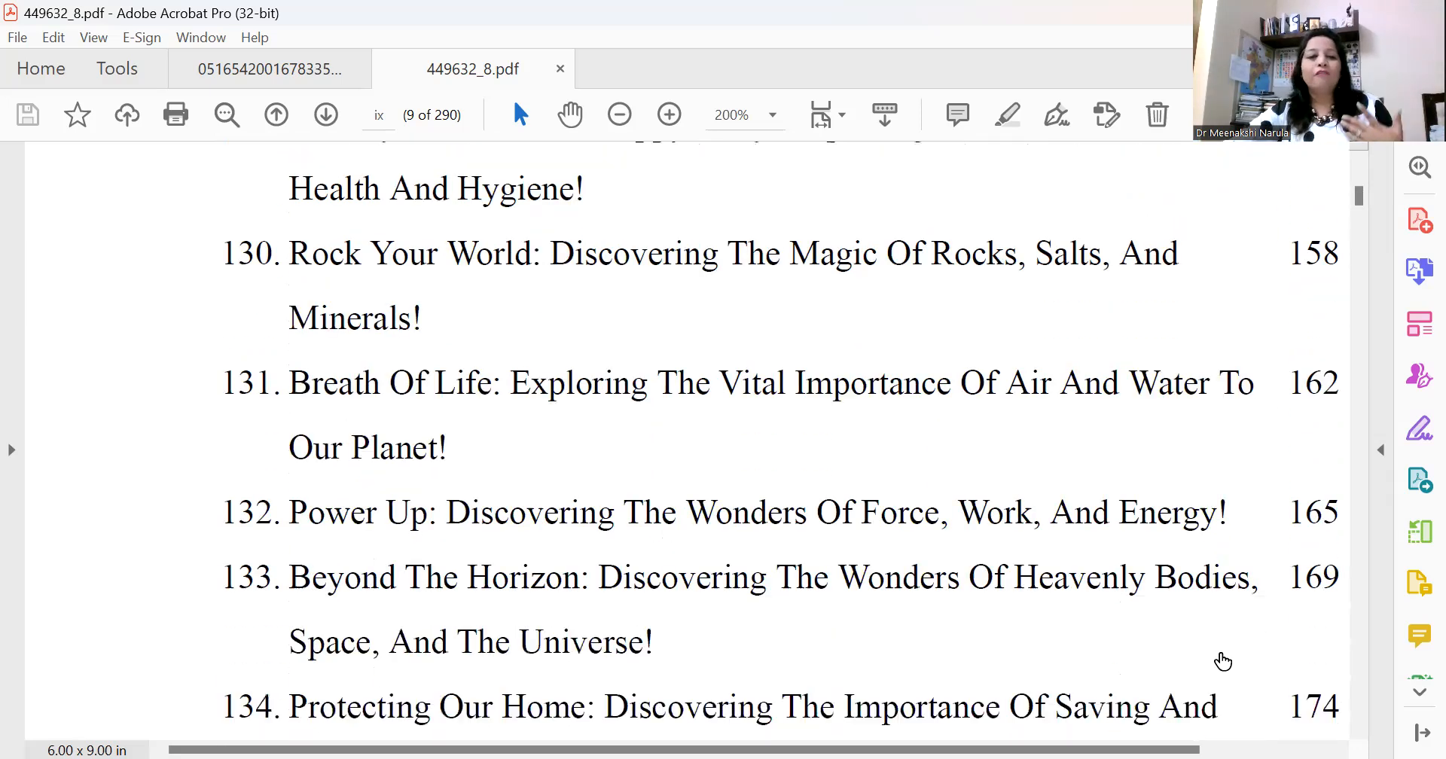
scroll("down", 3)
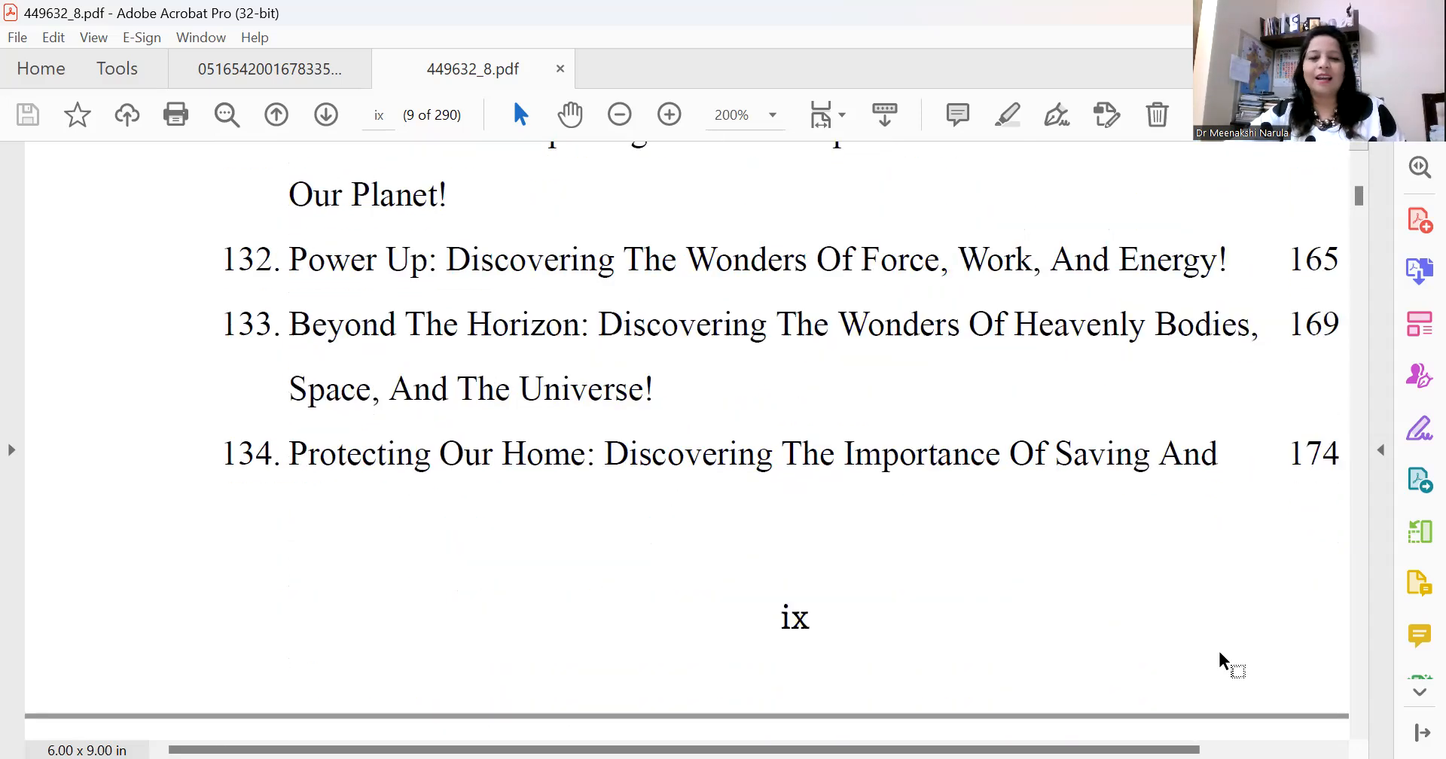
scroll("down", 3)
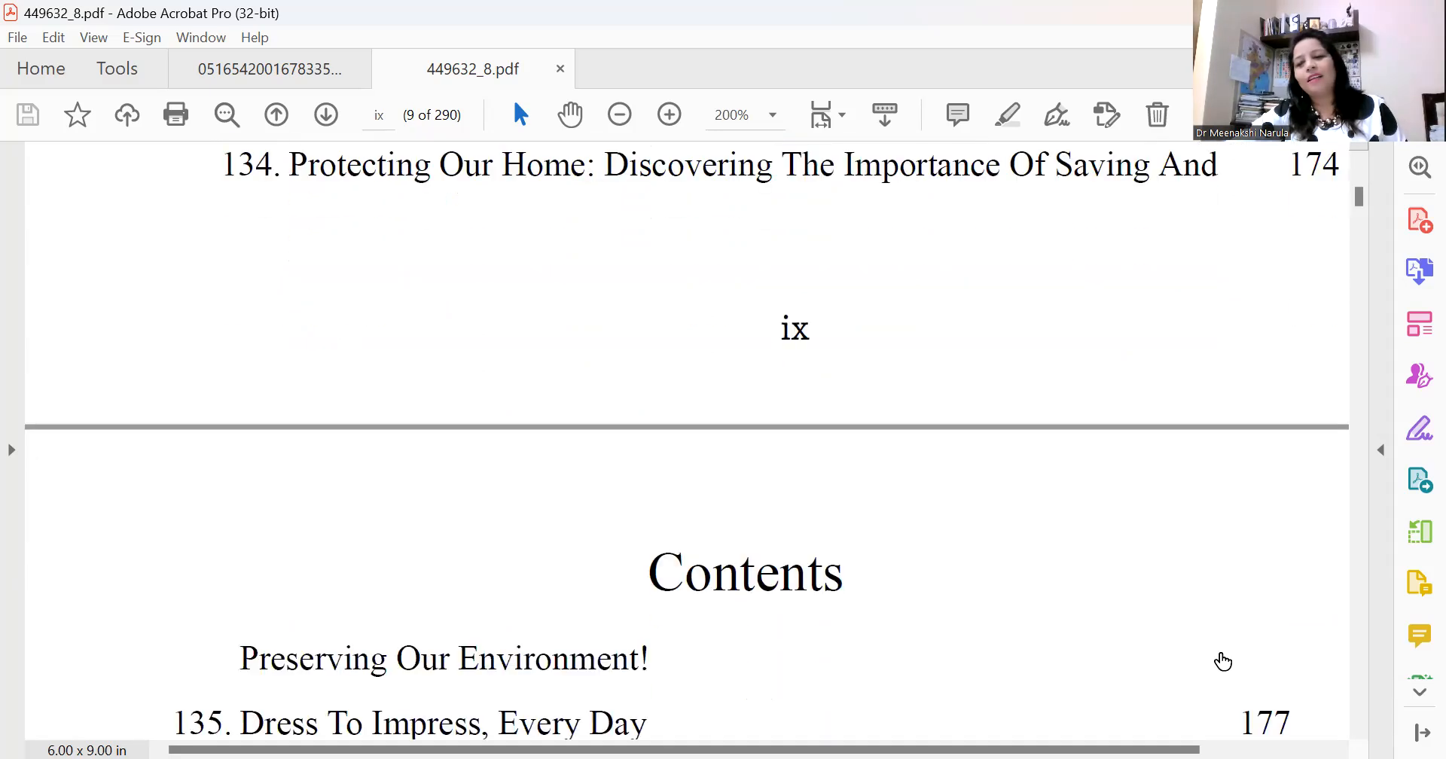
scroll("down", 3)
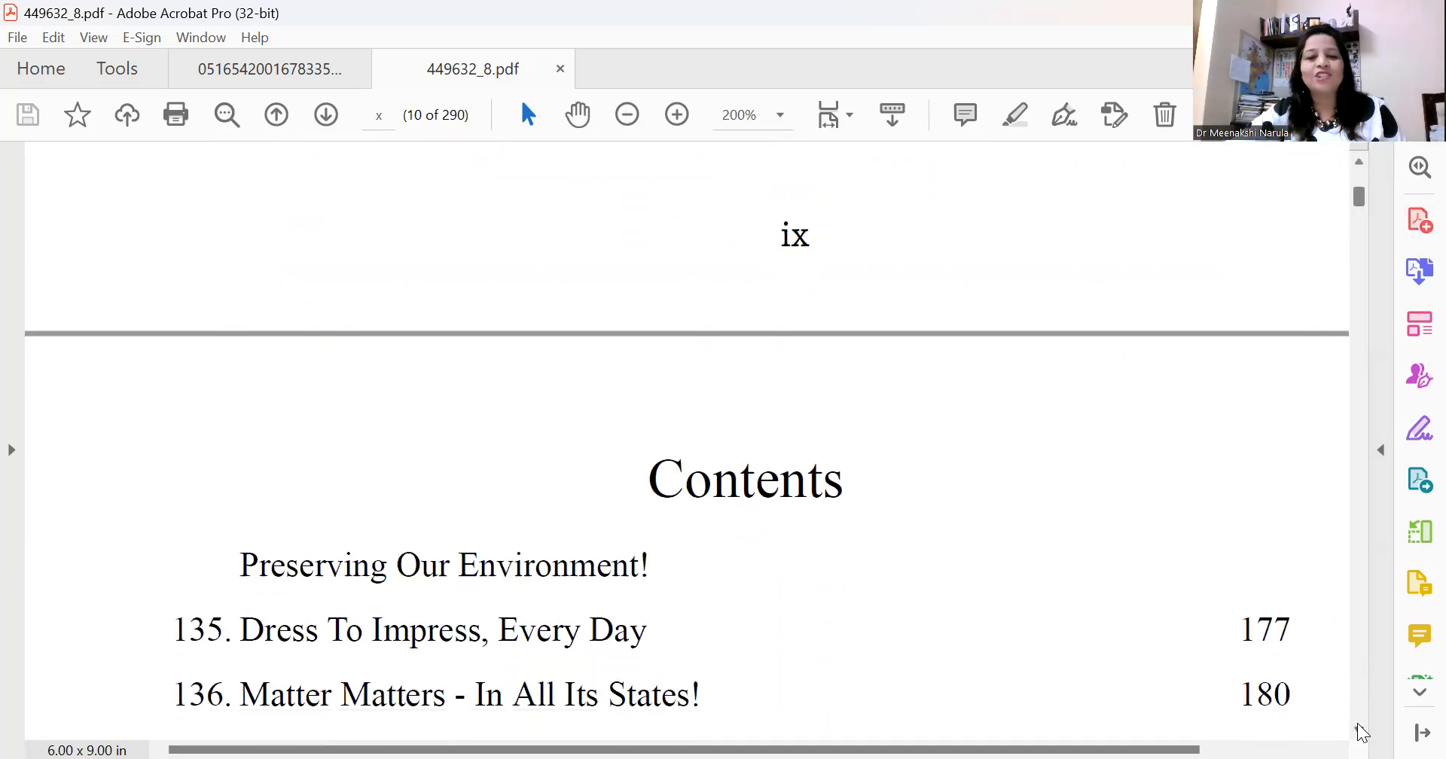
scroll("down", 3)
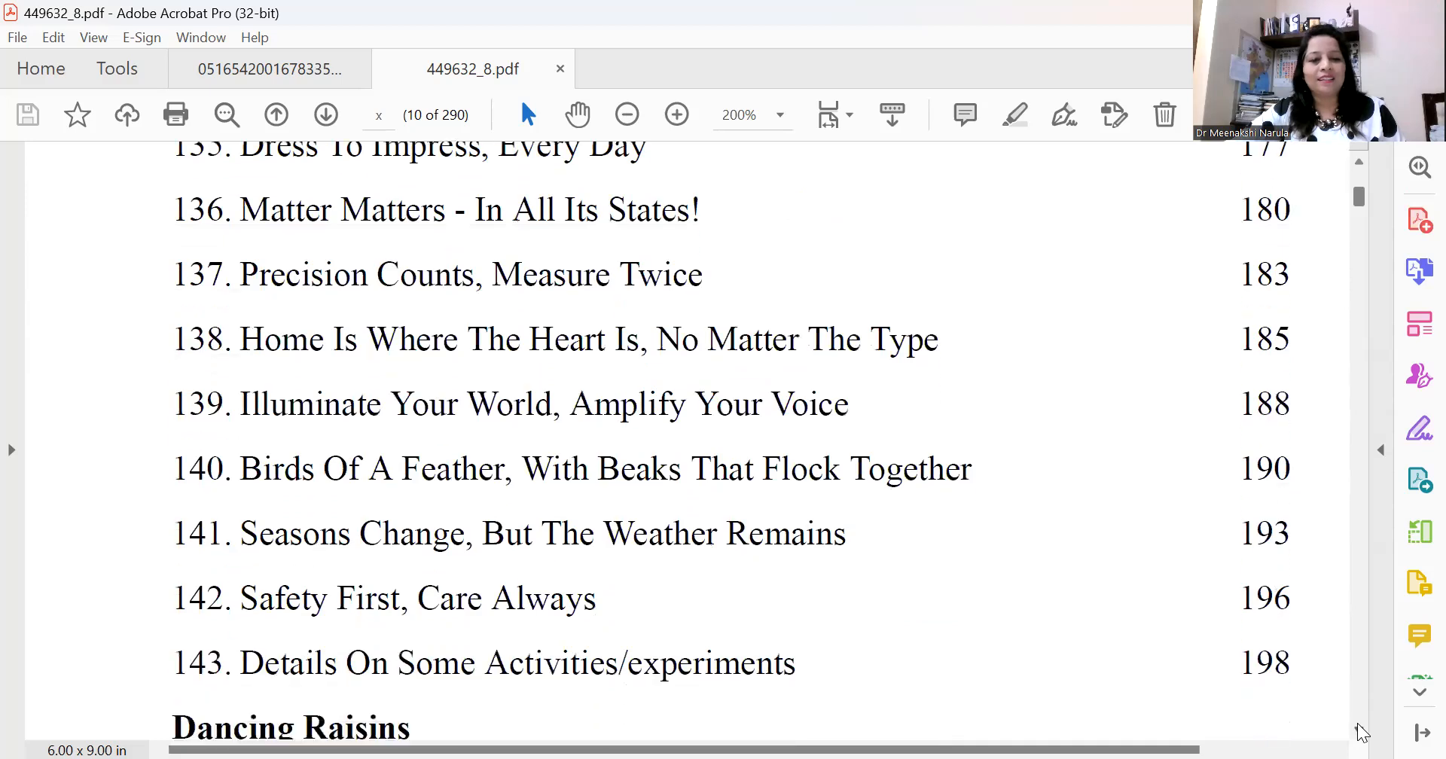
scroll("down", 3)
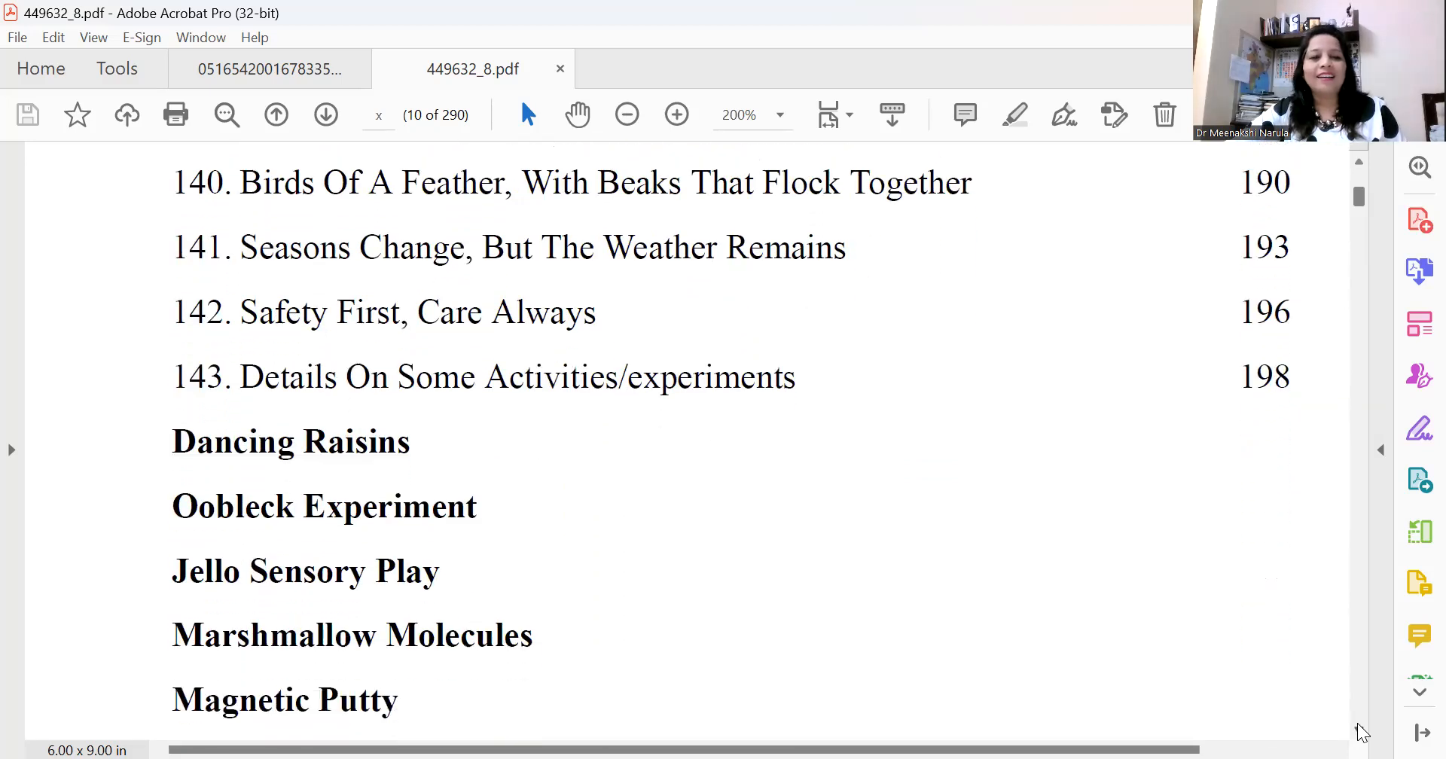
scroll("down", 3)
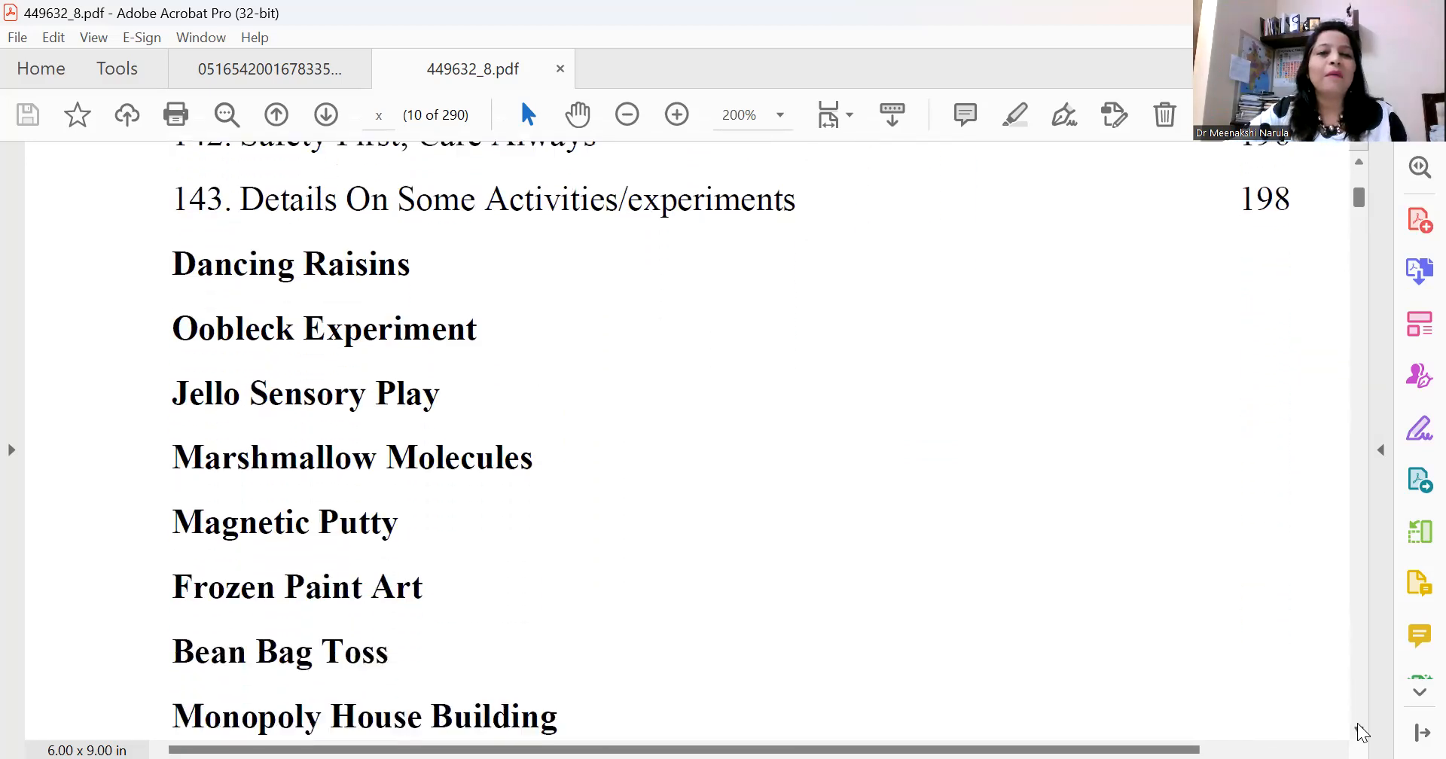
scroll("down", 3)
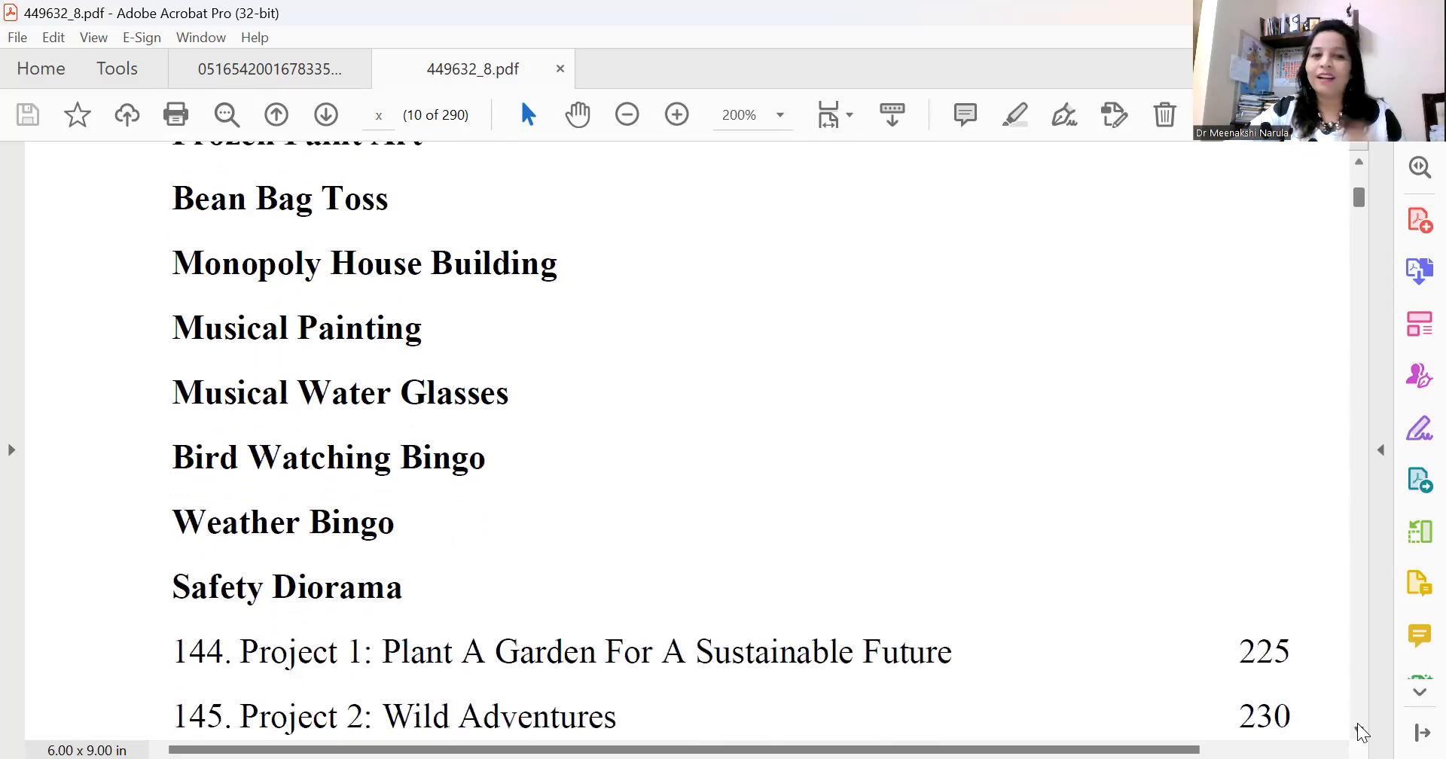
Scroll onto contents page xi to reach Learning Ladder and the End Note at 275.
scroll("down", 3)
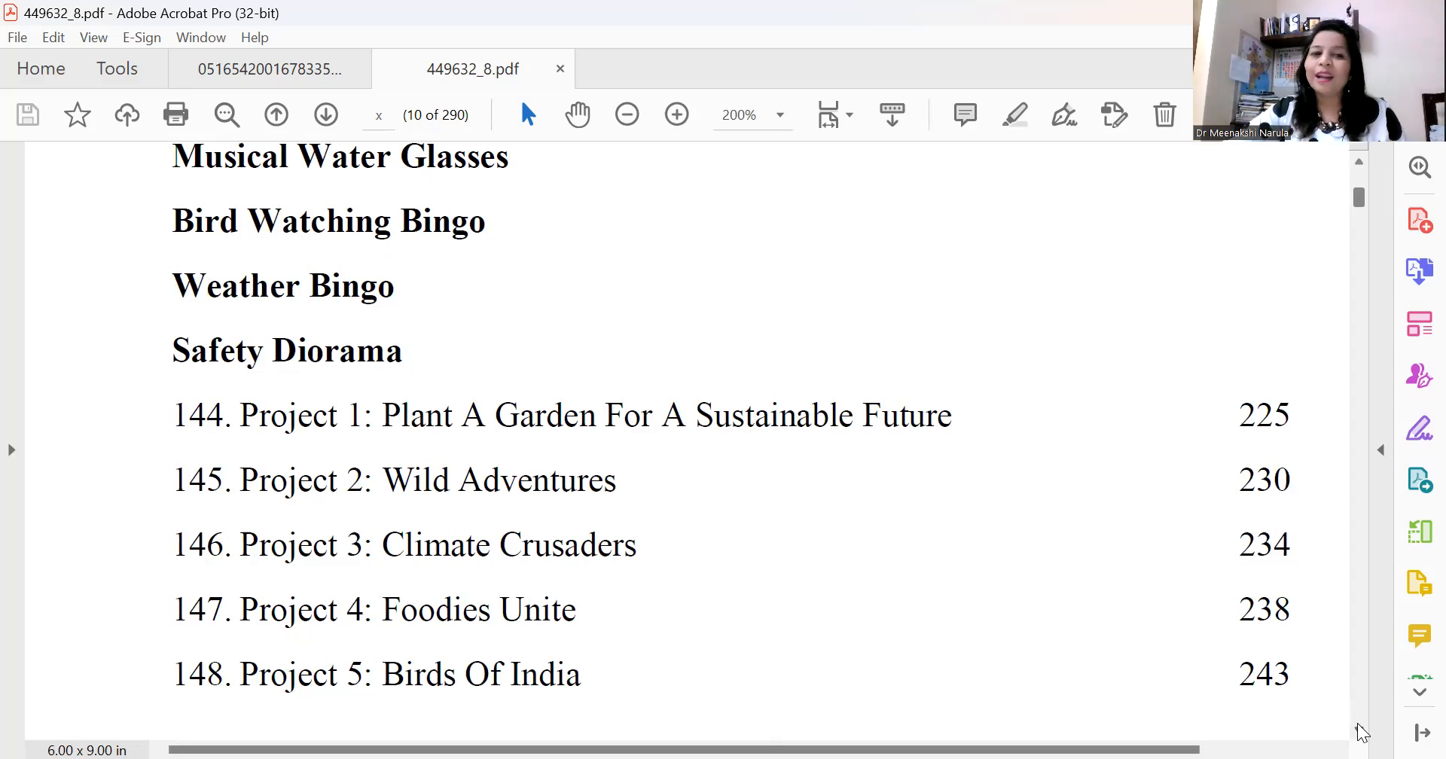
scroll("down", 3)
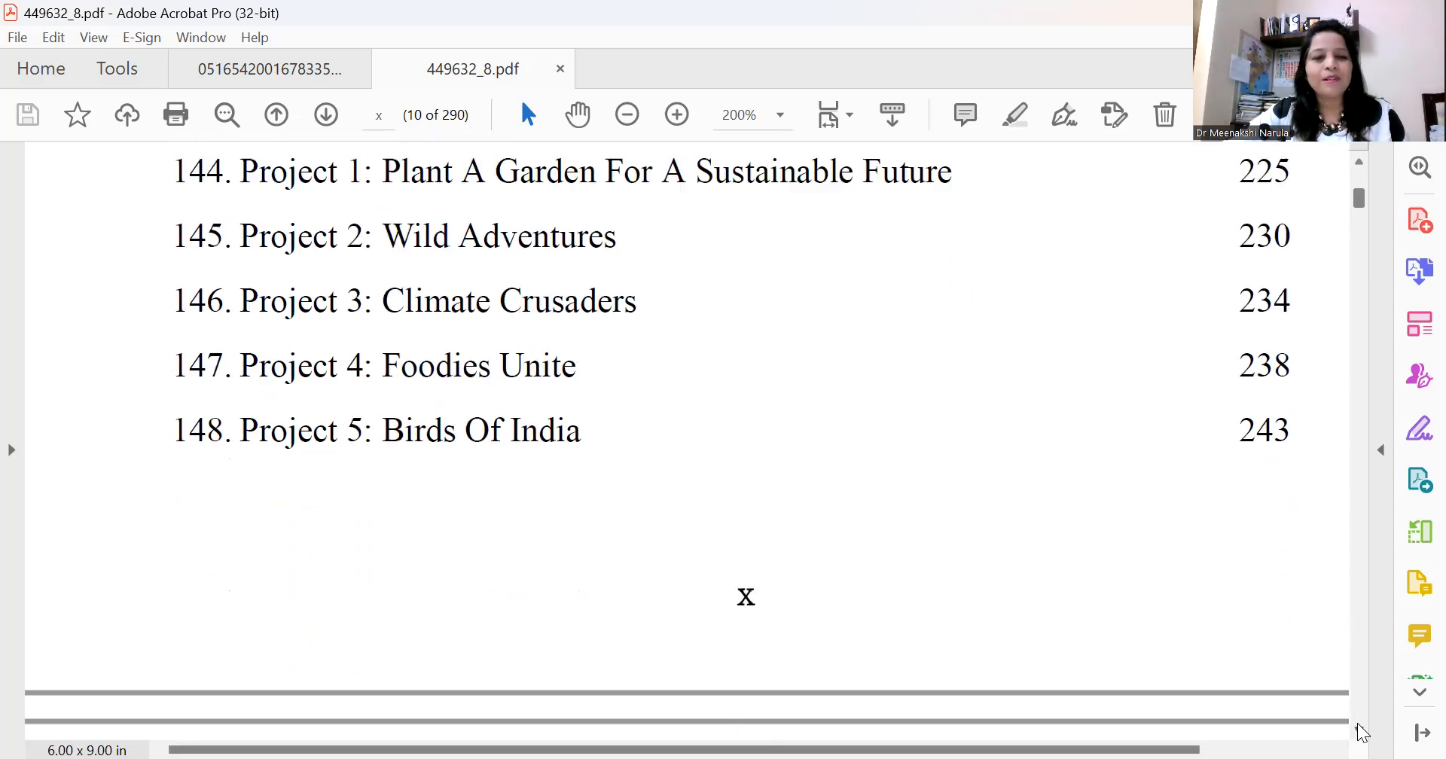
scroll("down", 3)
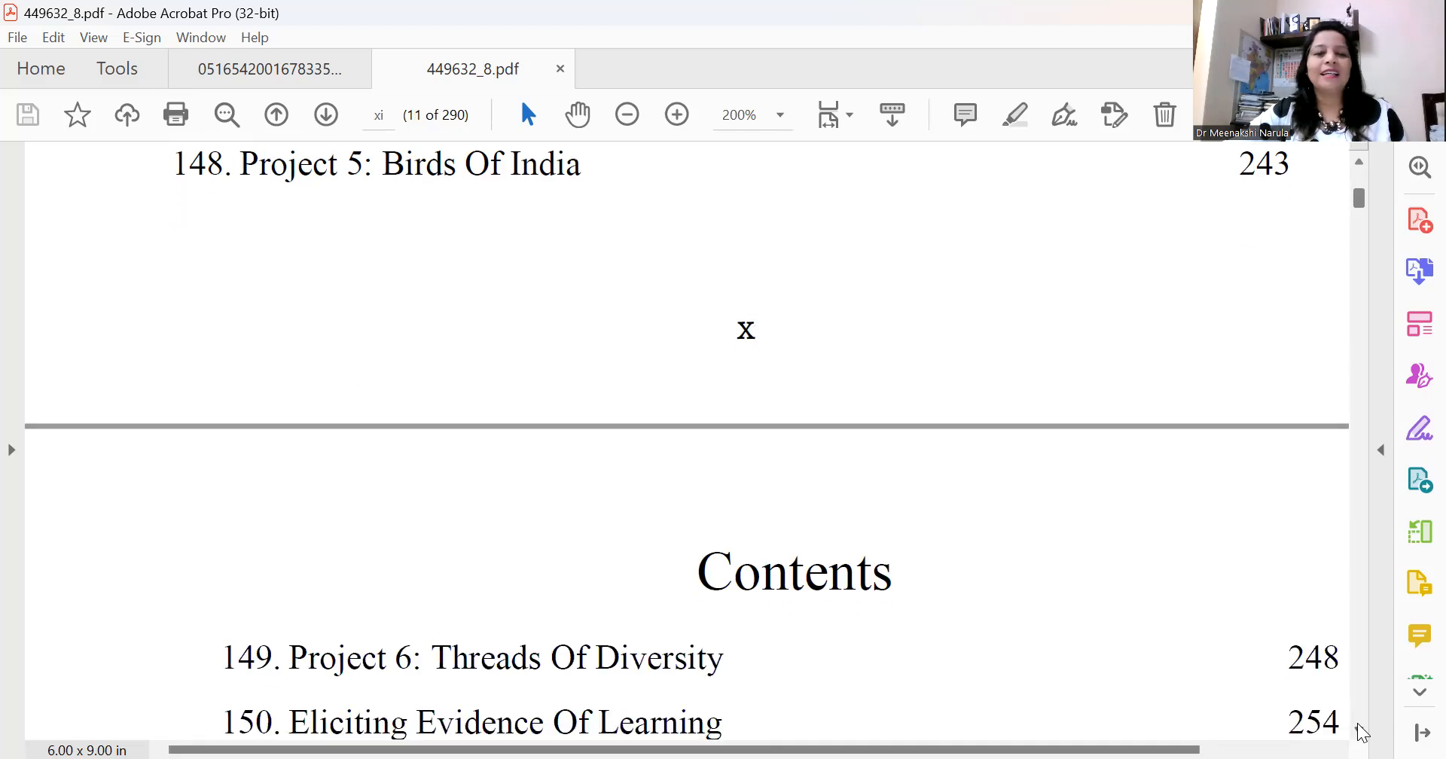
scroll("down", 3)
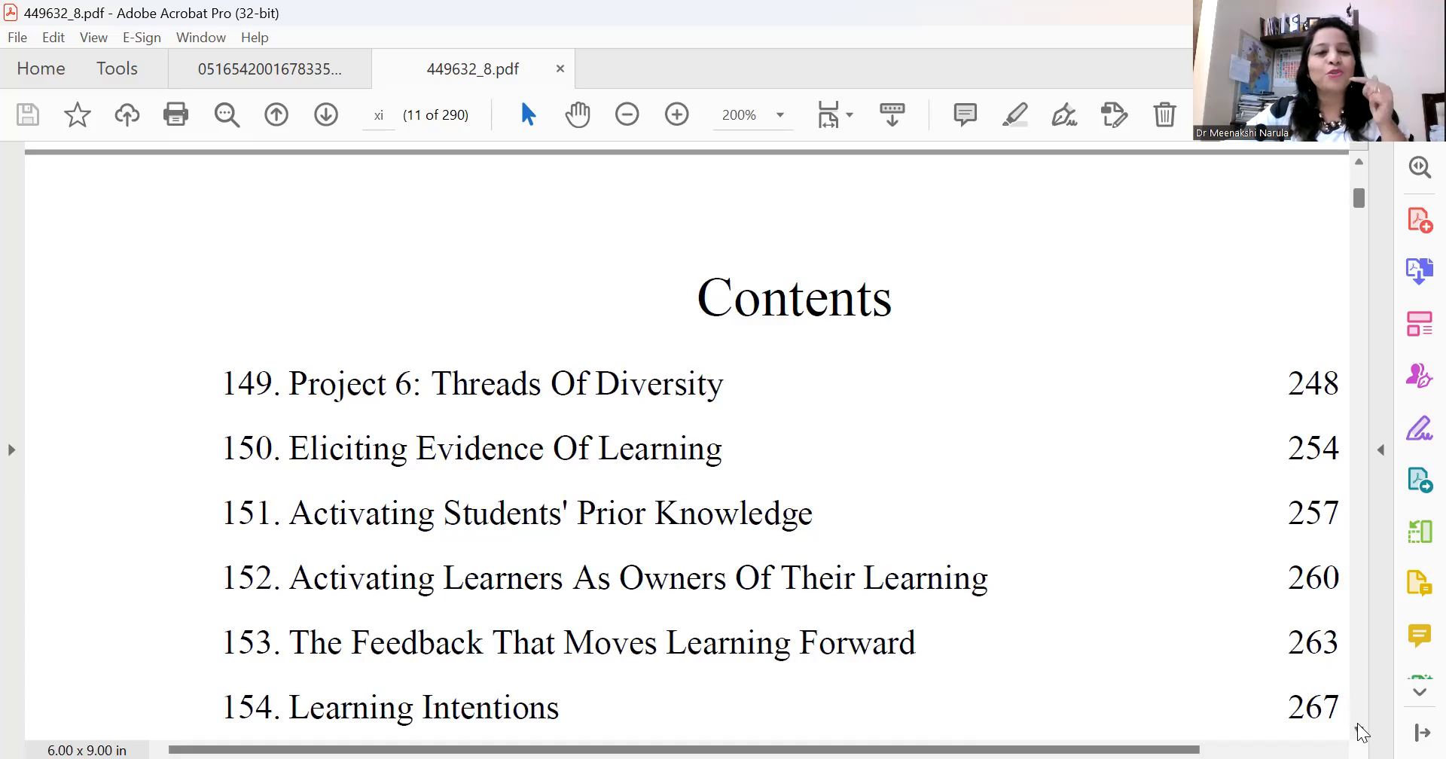
scroll("up", 3)
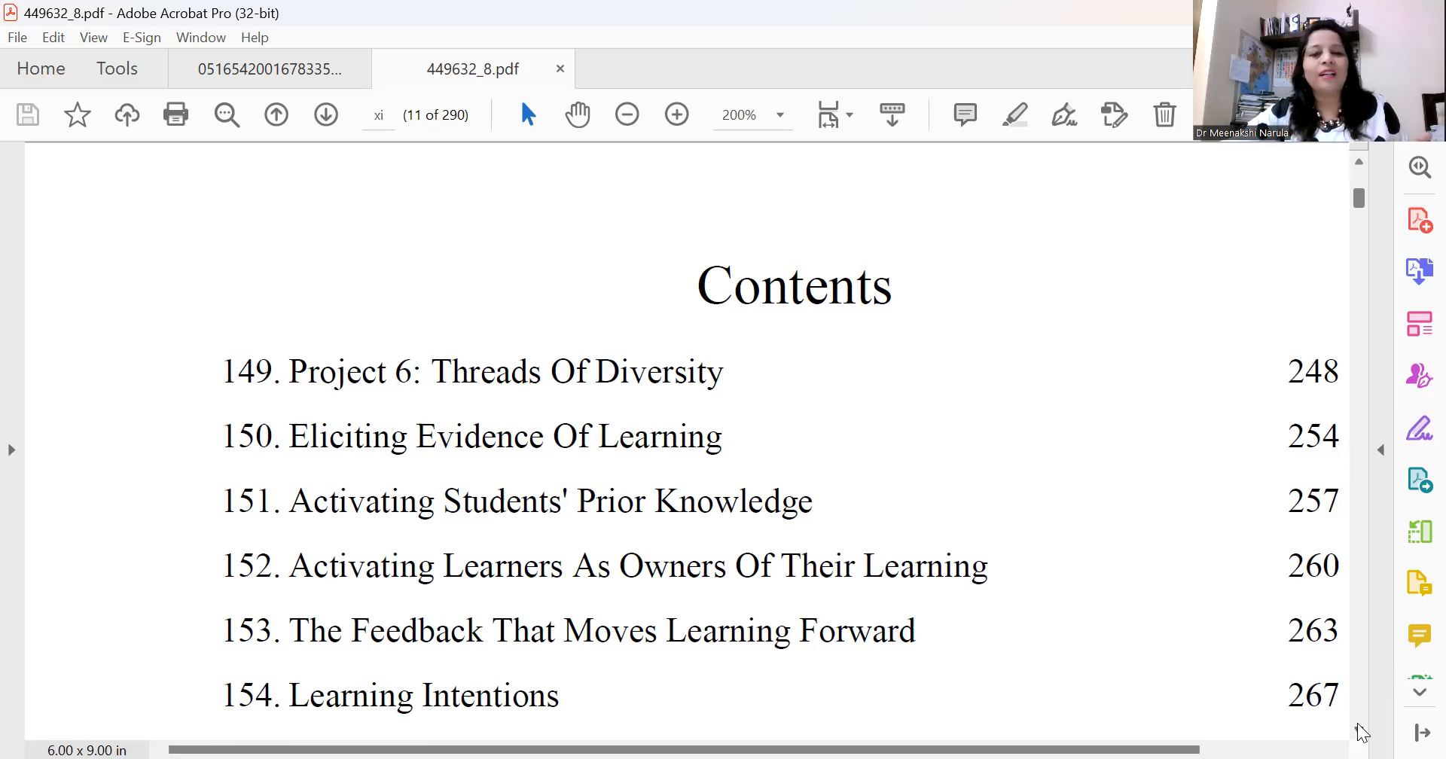
scroll("down", 3)
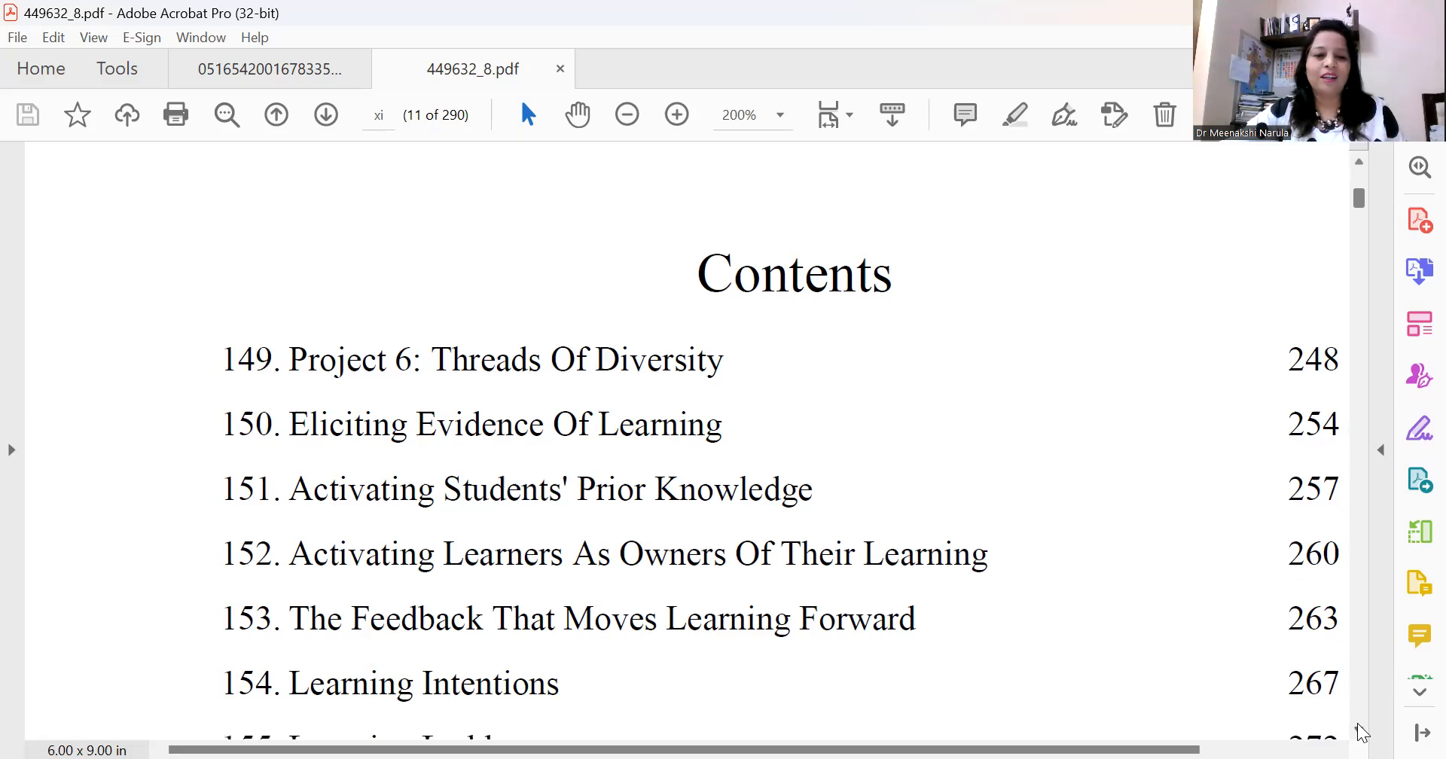
scroll("down", 3)
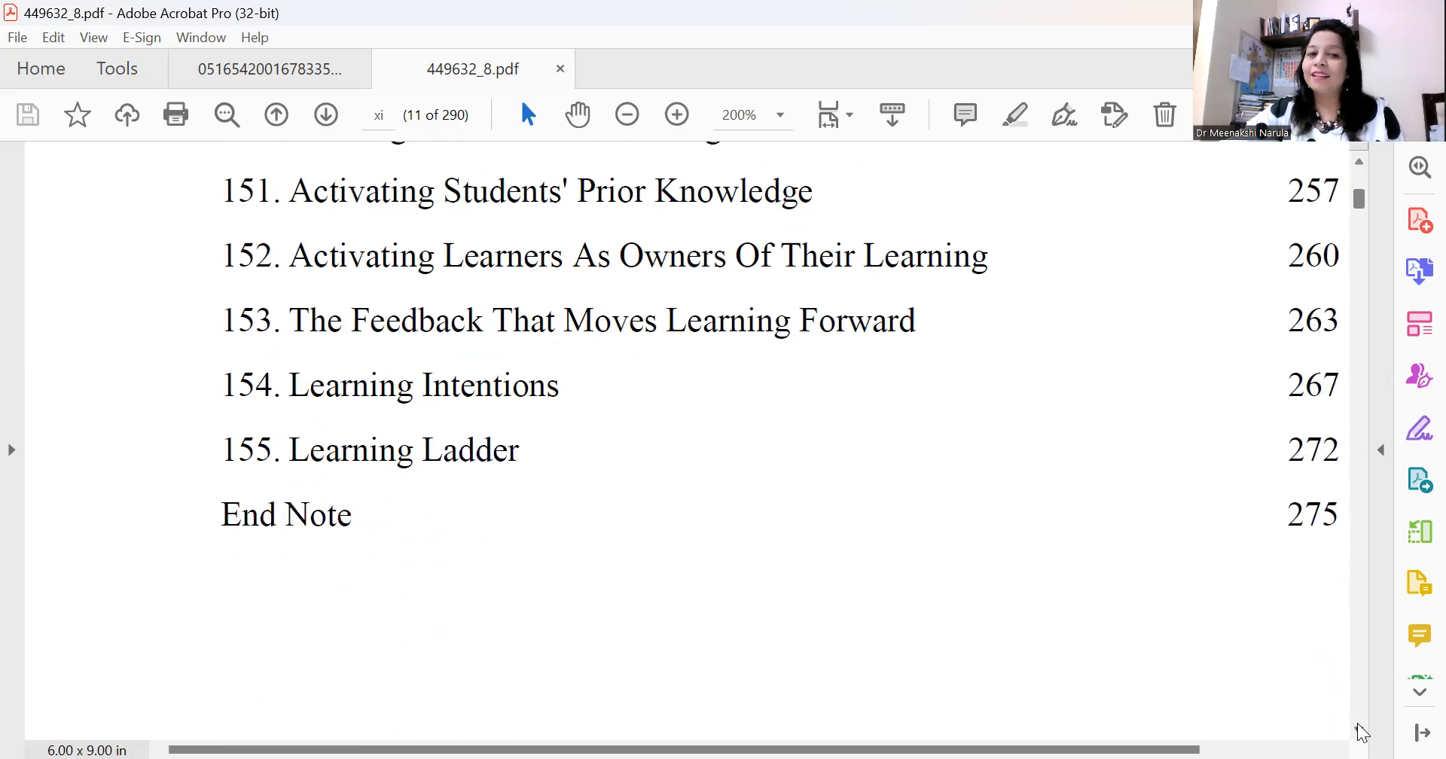